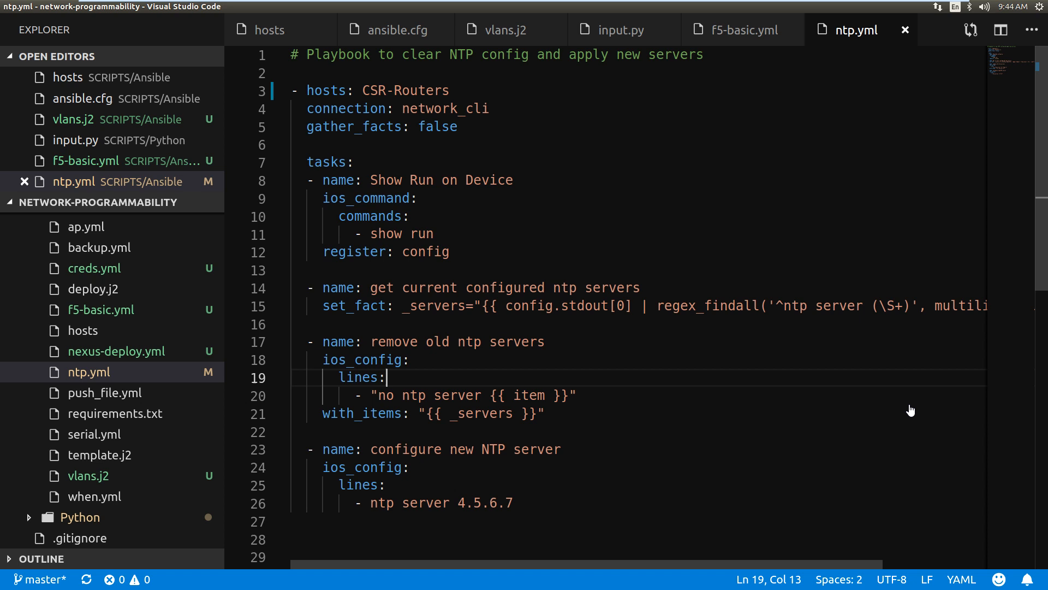
mouse_move(688, 419)
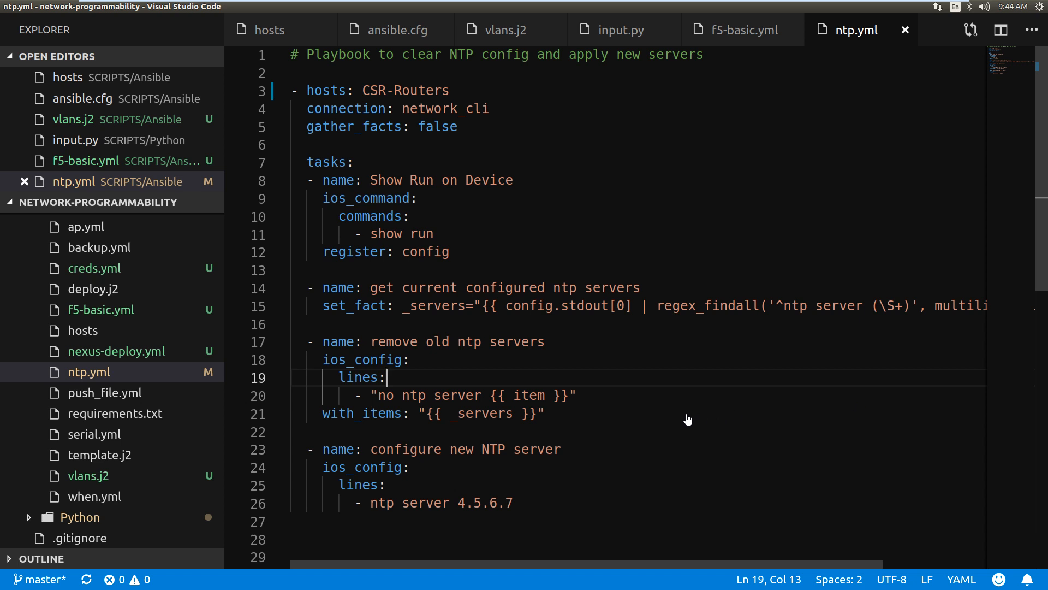
mouse_move(378, 99)
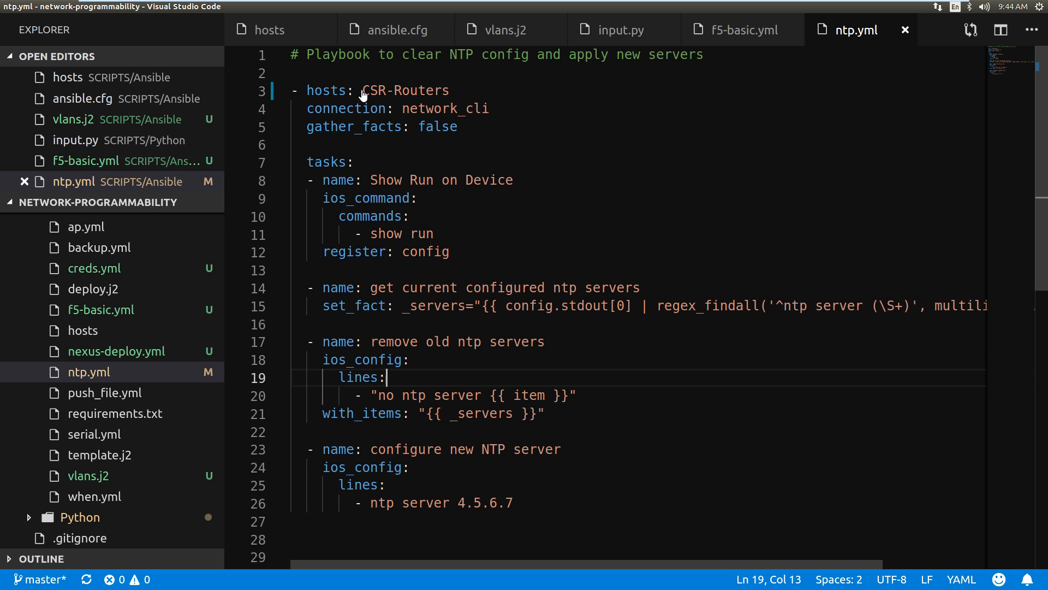
Highlight key parts of ntp.yml: CSR-Routers hosts, ios_command, set_fact _servers, regex_findall, with_items loop.
double_click(404, 91)
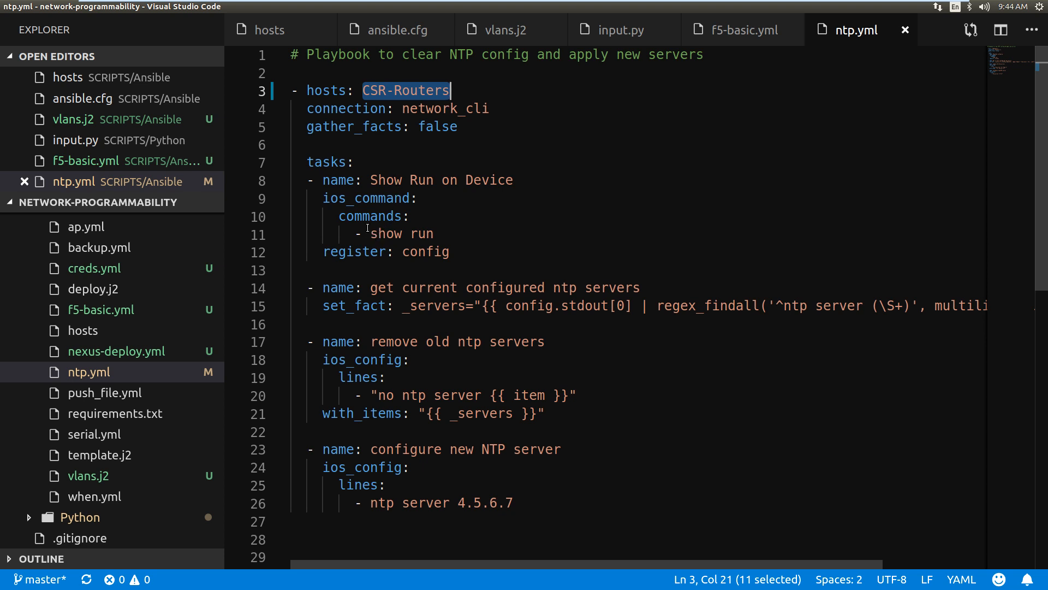
double_click(334, 198)
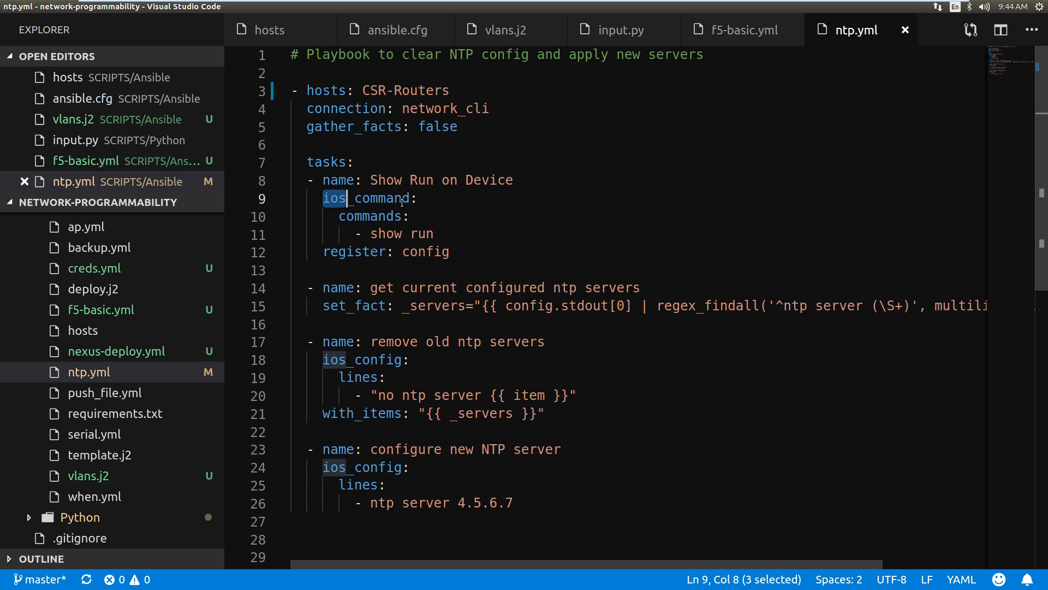
double_click(385, 233)
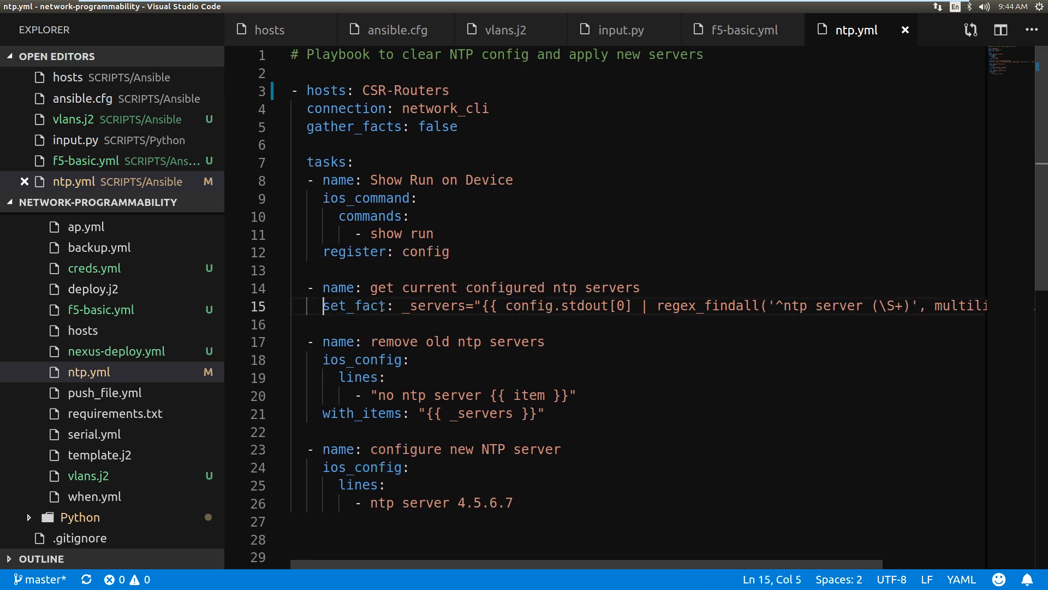
double_click(353, 306)
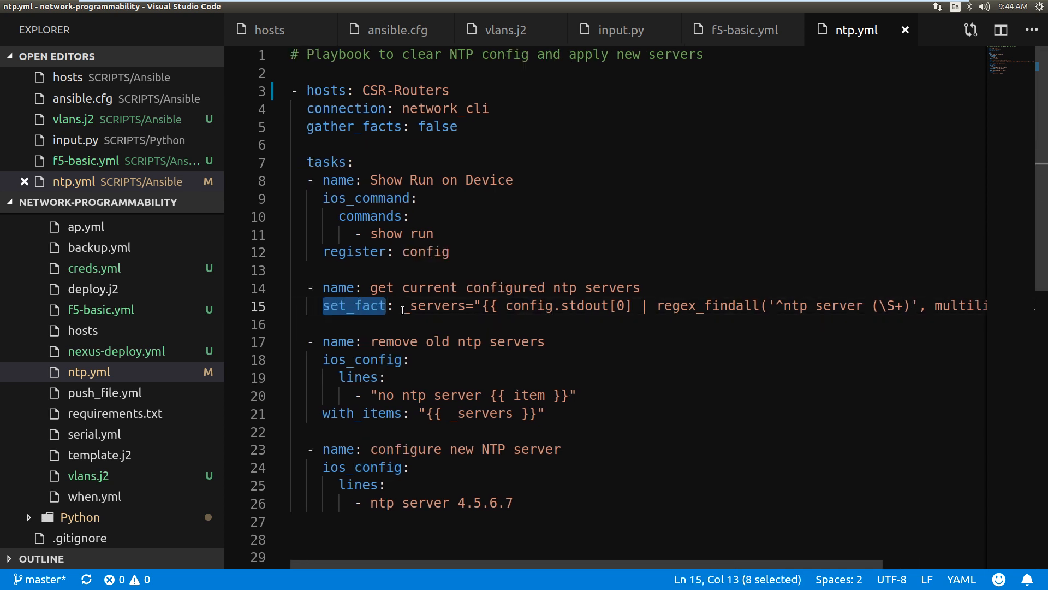
double_click(434, 306)
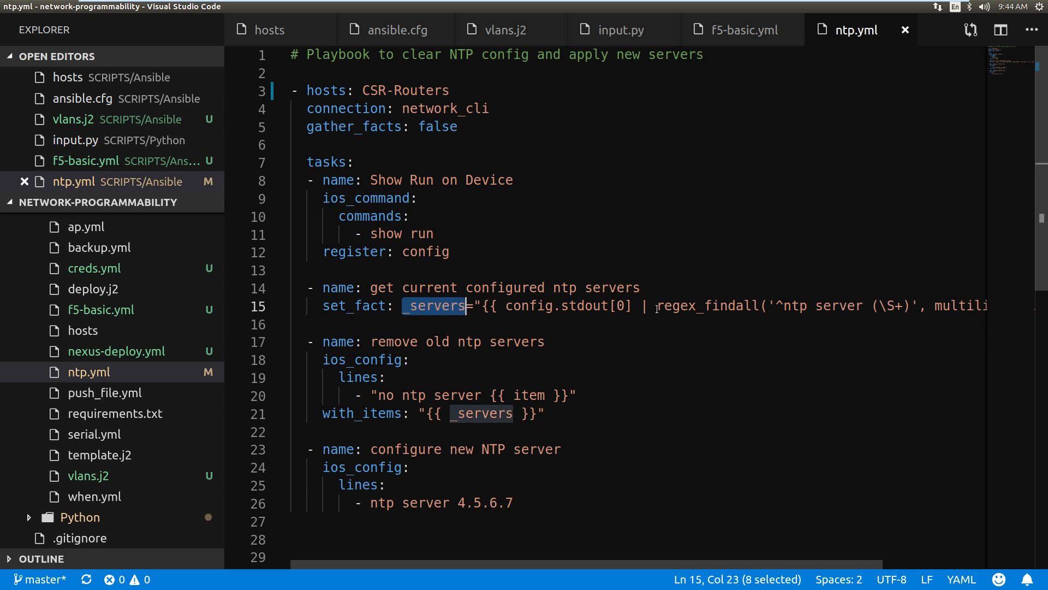
mouse_move(647, 569)
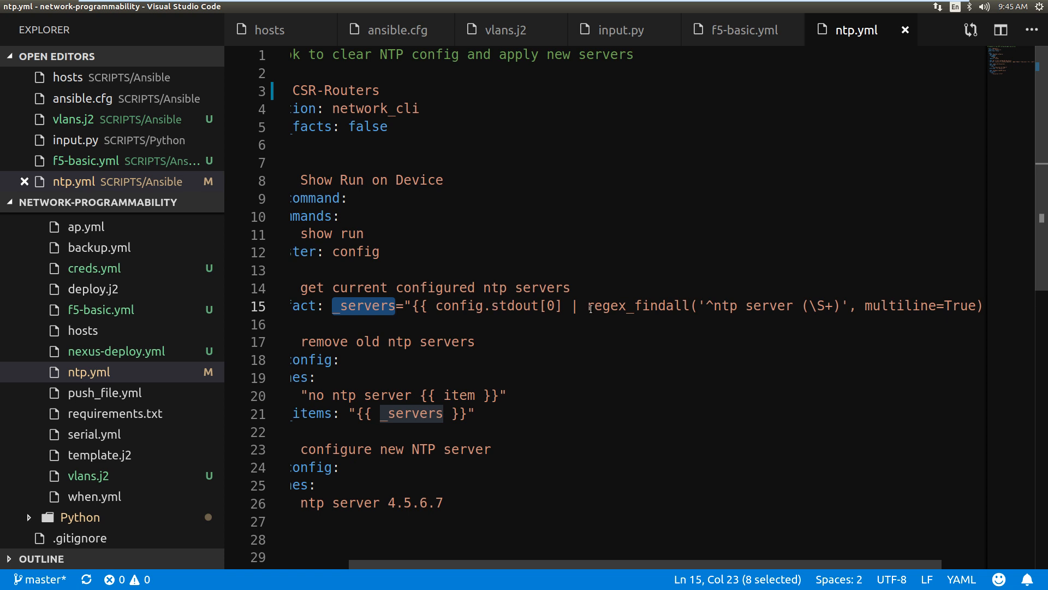
double_click(635, 306)
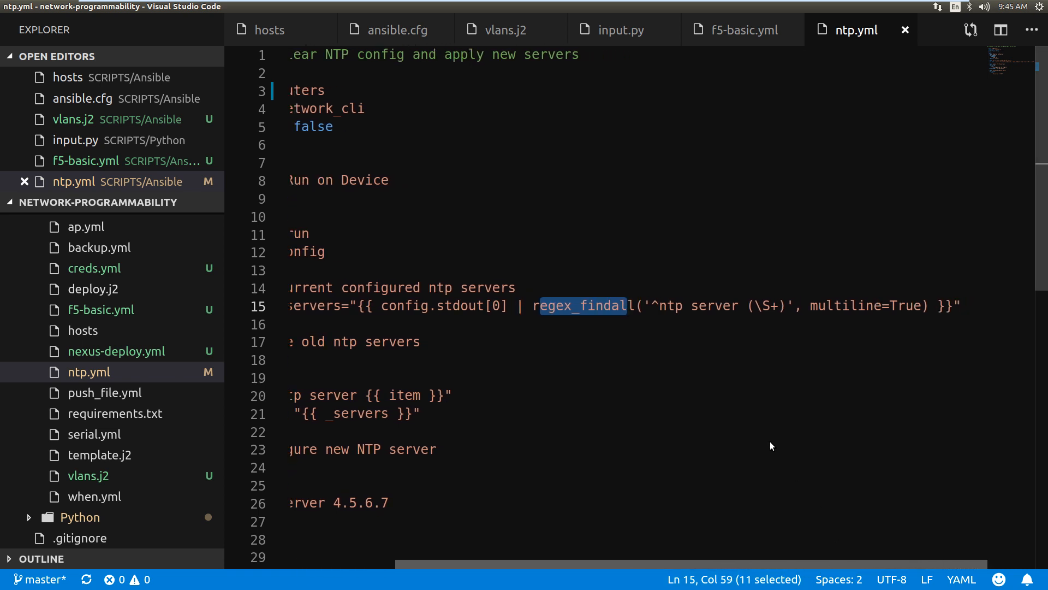
mouse_move(717, 306)
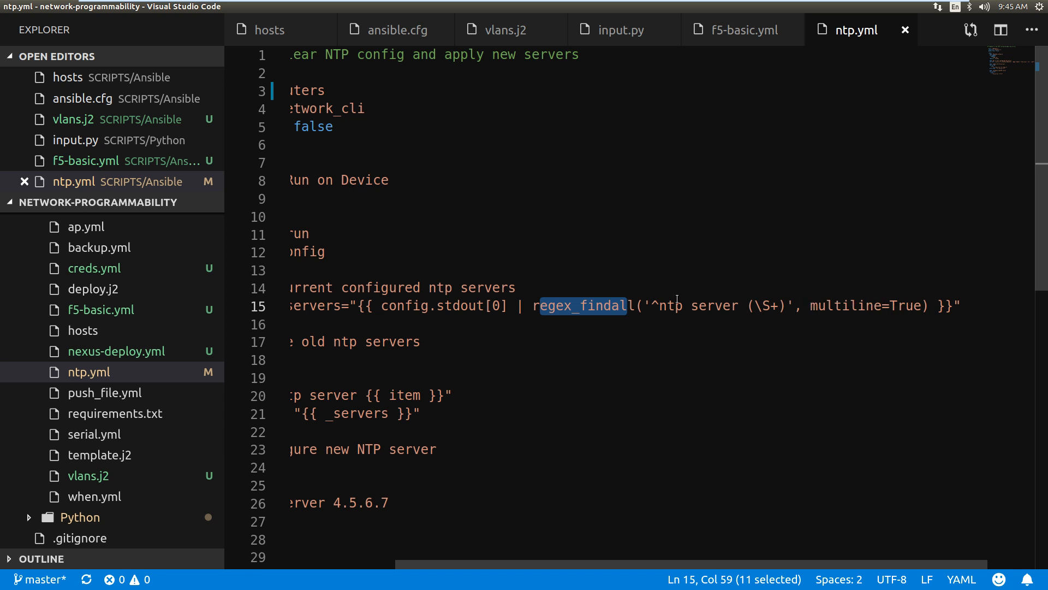
mouse_move(569, 308)
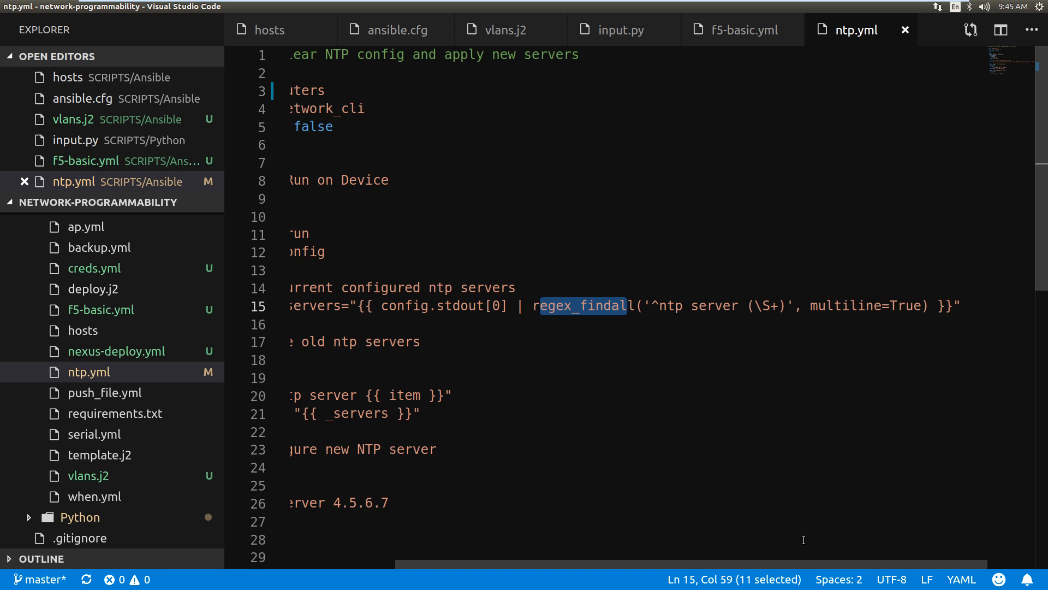
scroll(left, 3)
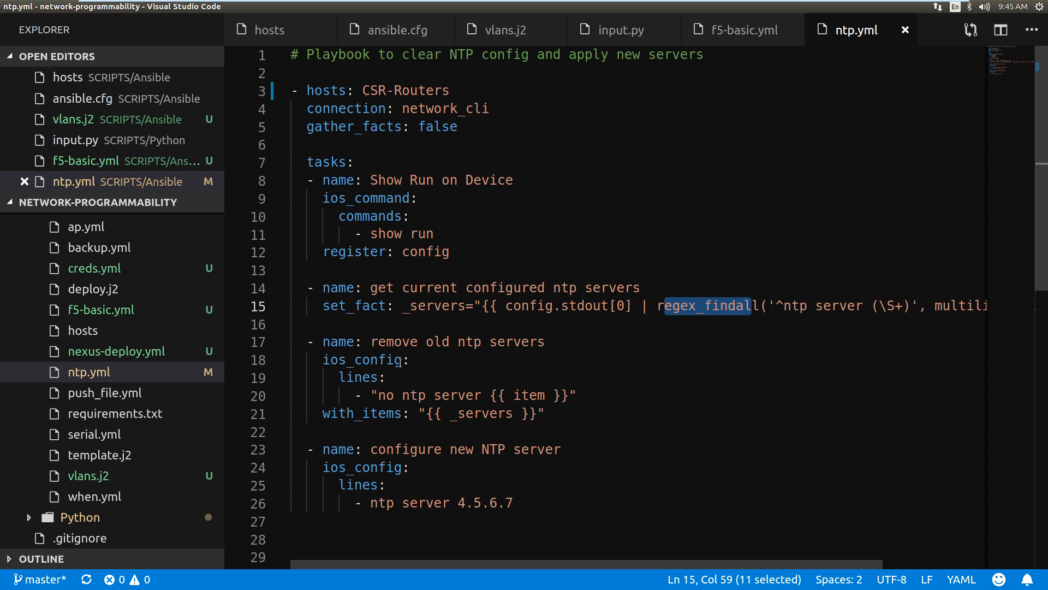
mouse_move(396, 395)
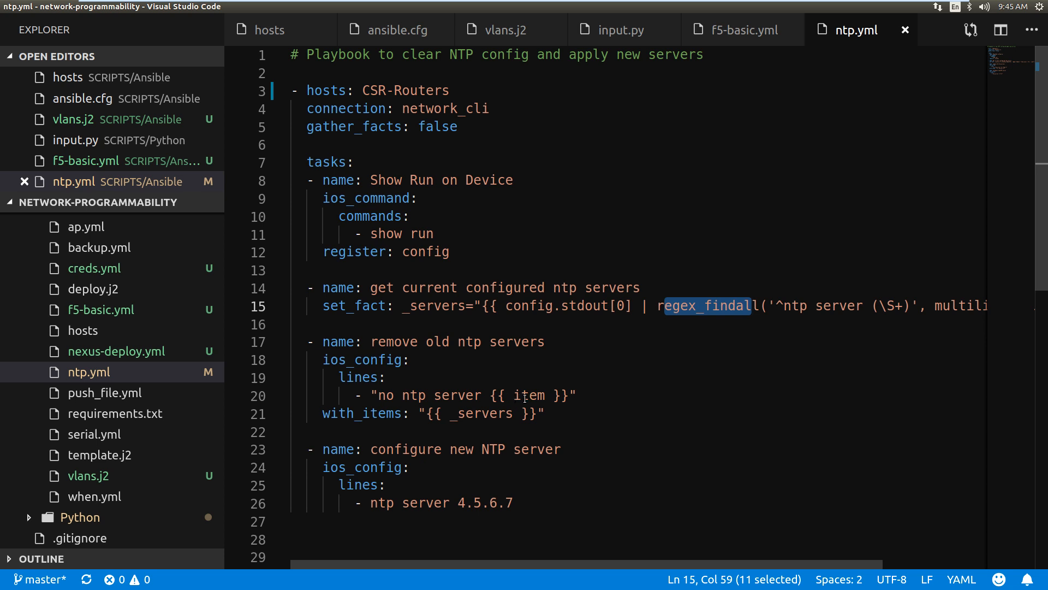
double_click(529, 395)
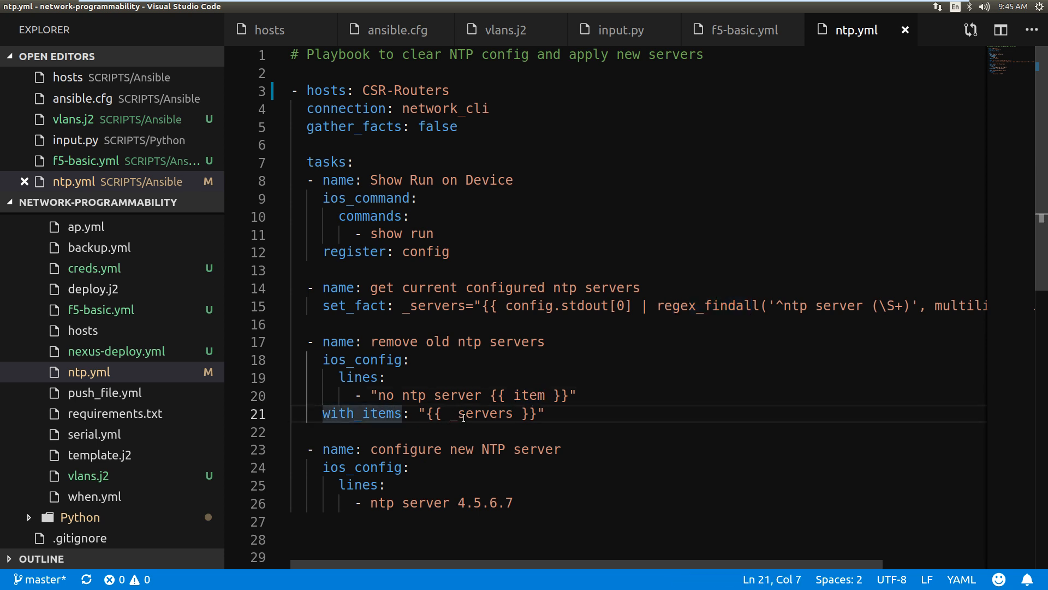
double_click(480, 413)
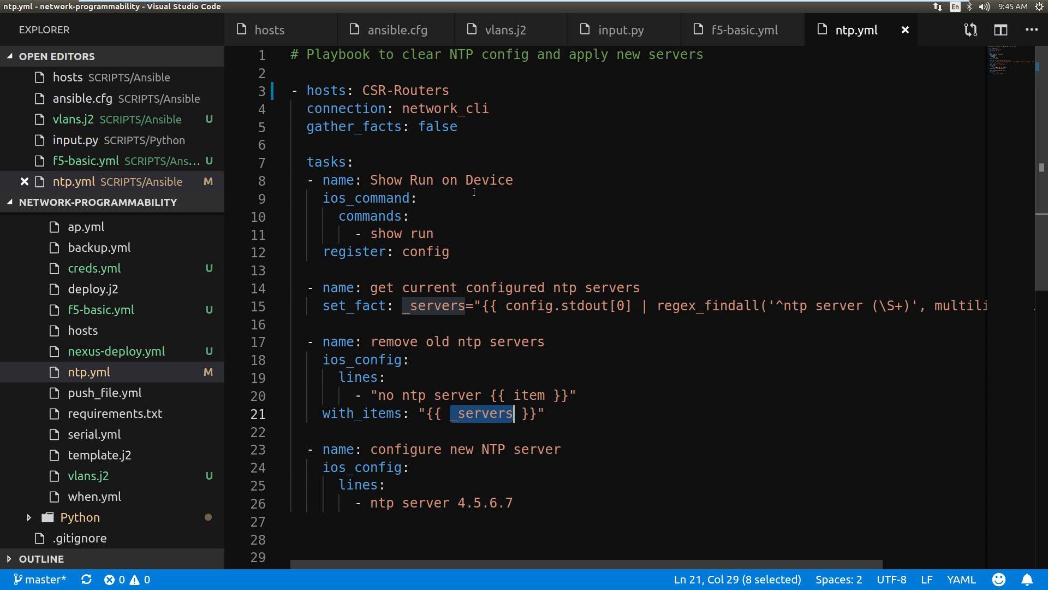
mouse_move(504, 451)
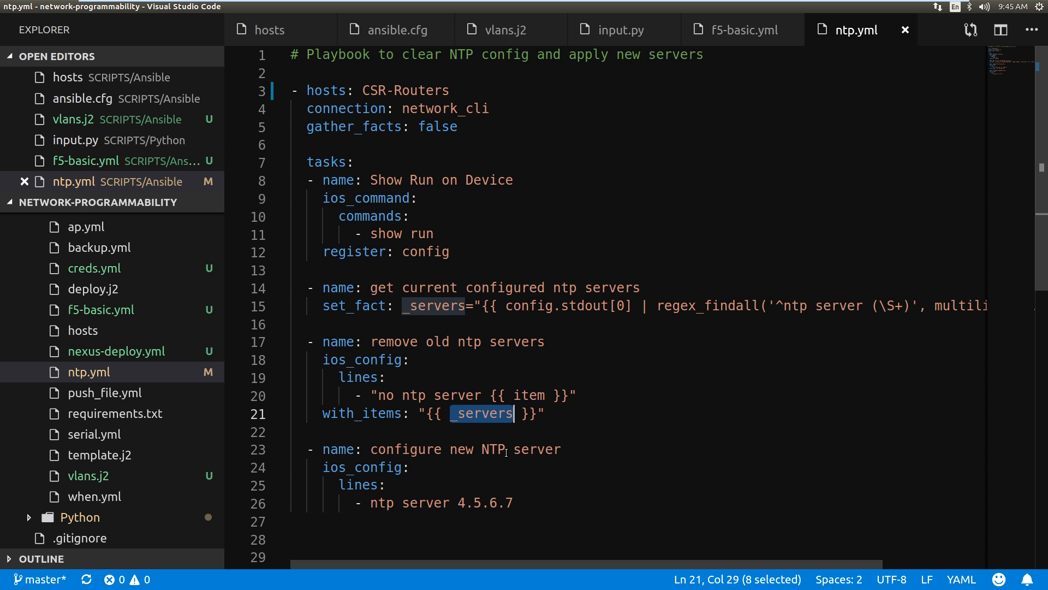
mouse_move(421, 506)
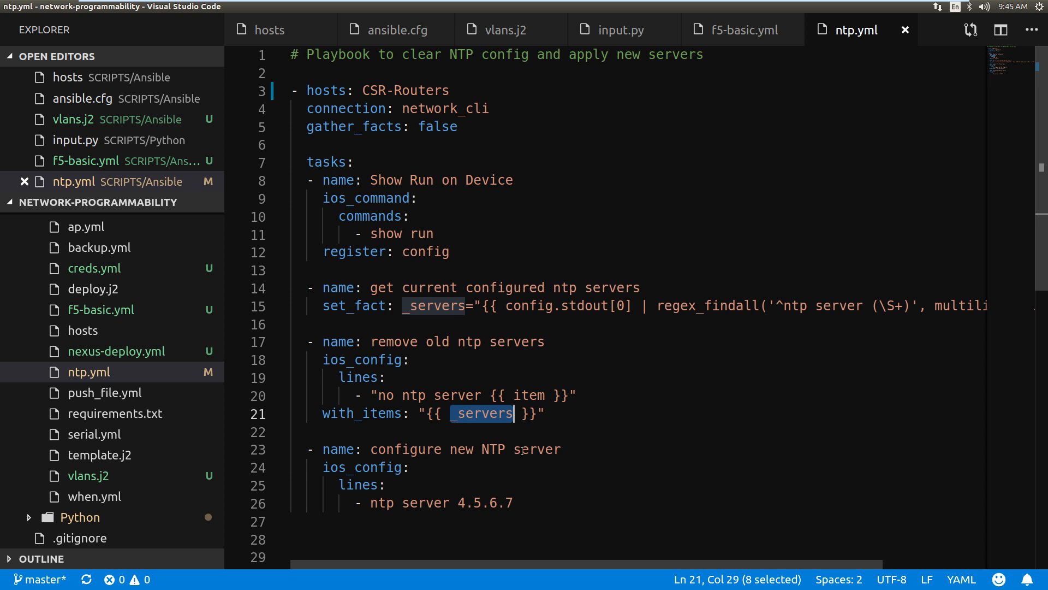
mouse_move(479, 318)
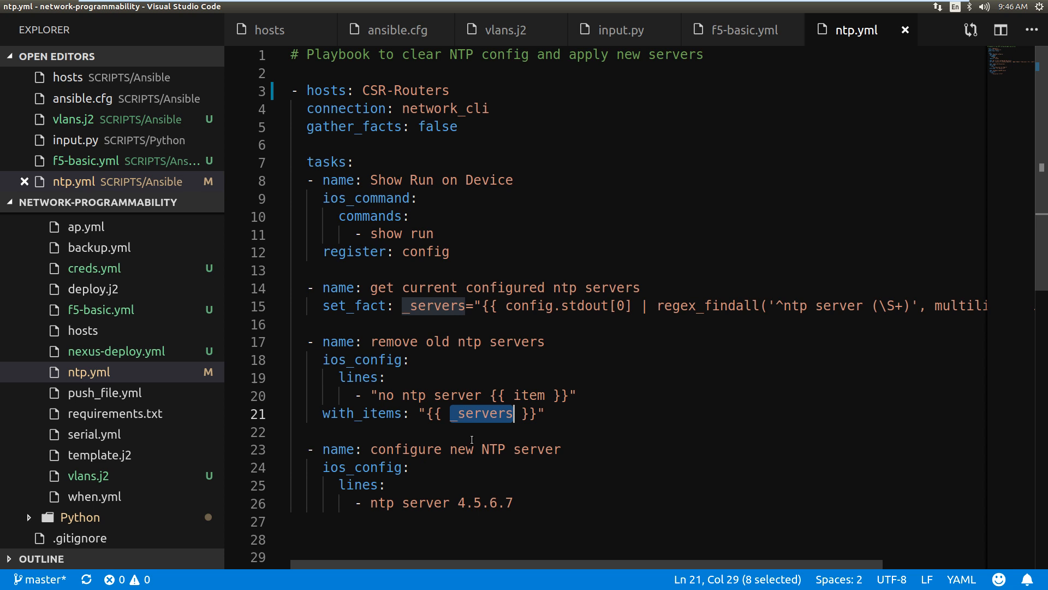
mouse_move(623, 413)
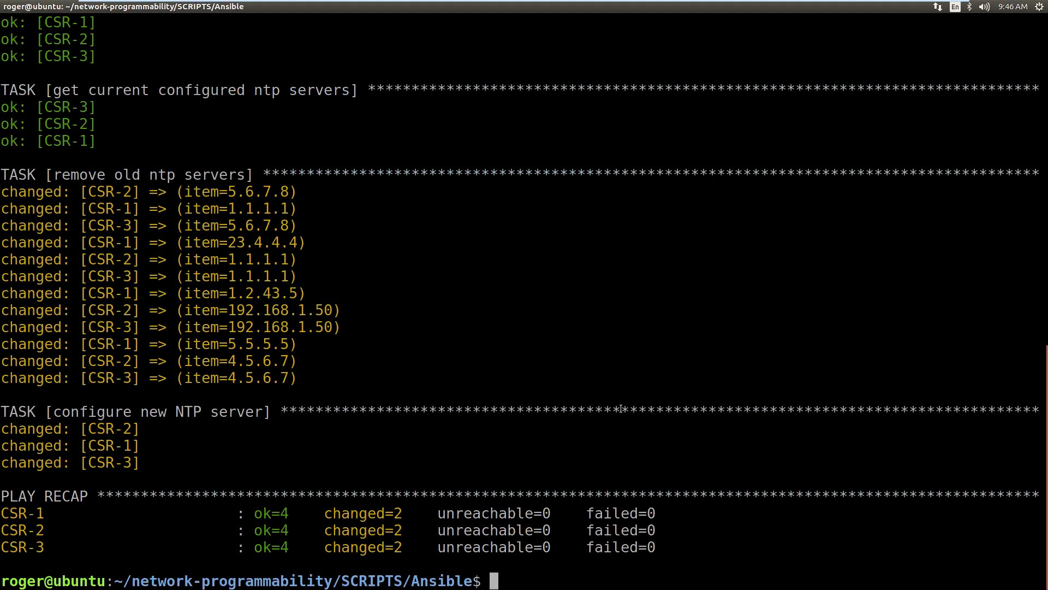
Clear the terminal, list the folder showing ntp.yml, and enter 'ansible-playbook ntp.yml'.
text(cle)
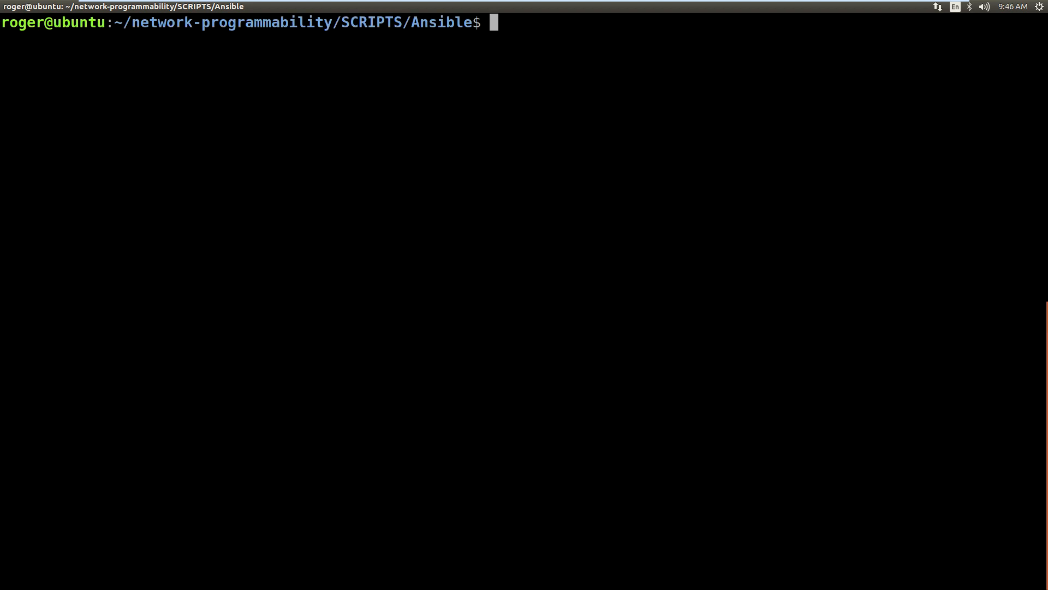
text(ls)
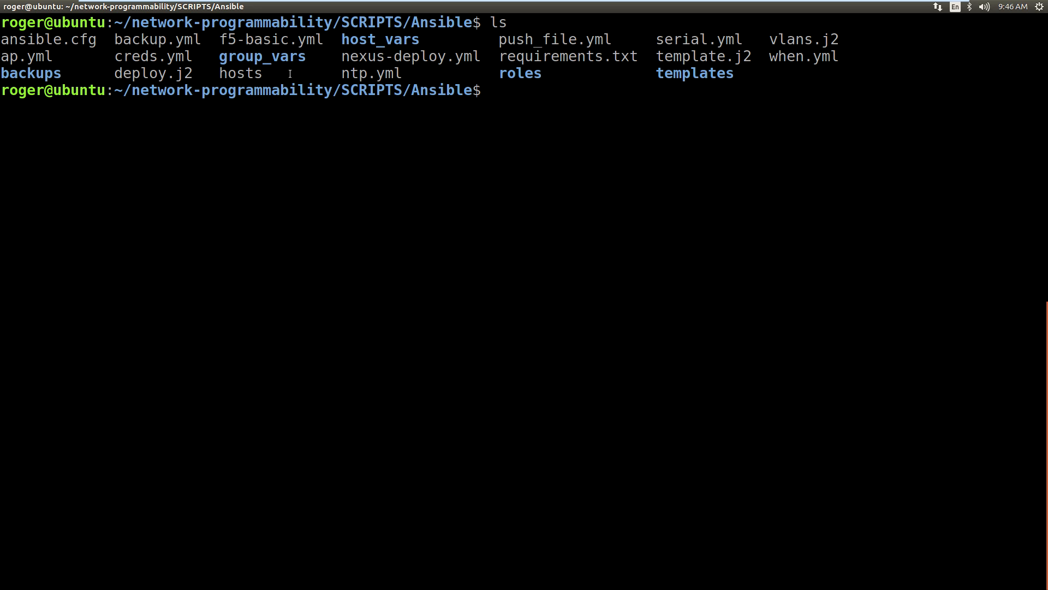
double_click(372, 74)
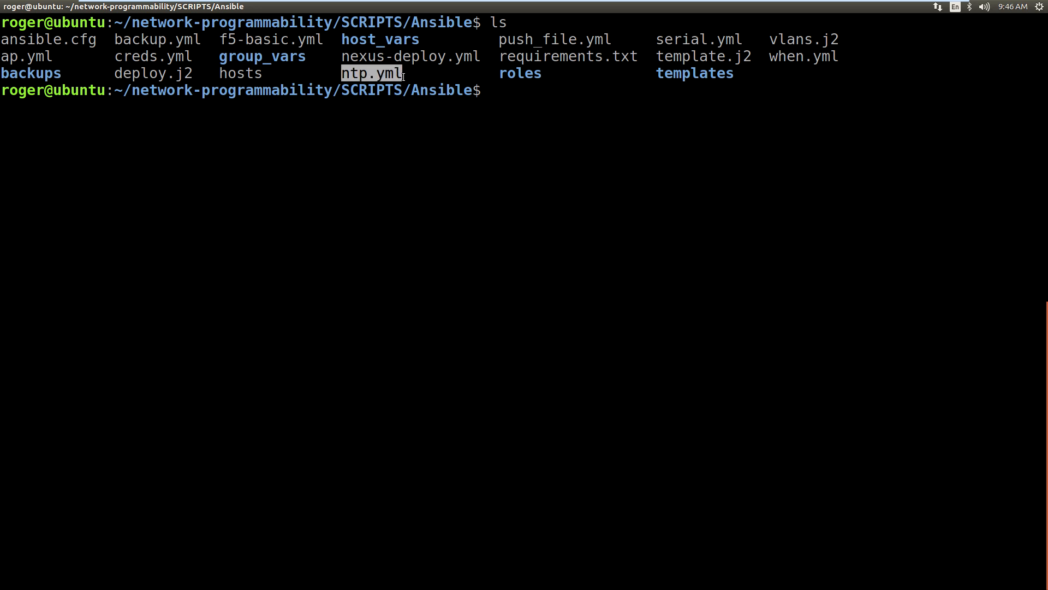
text(ansib)
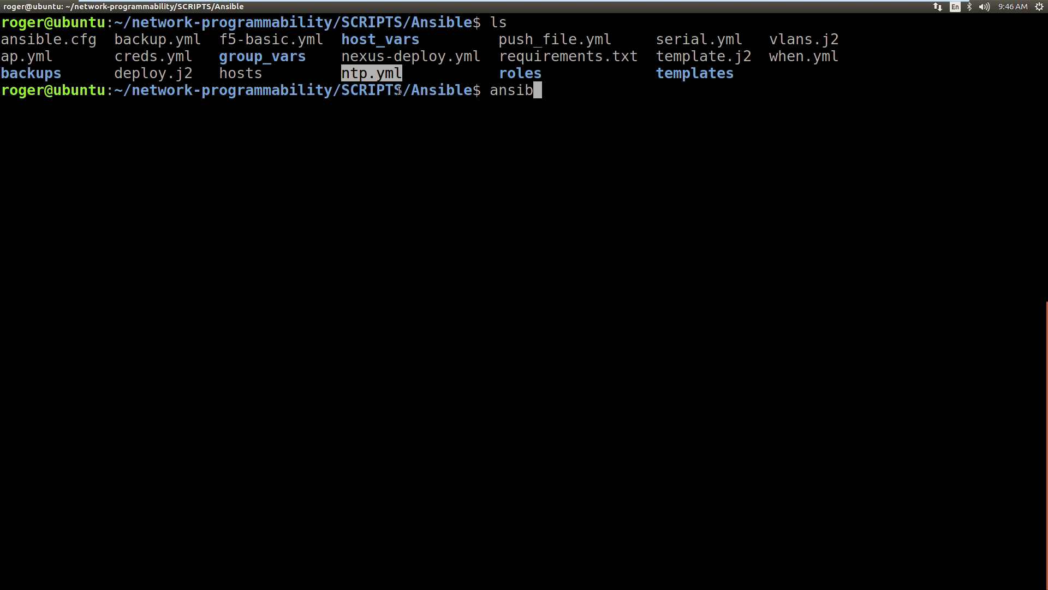
text(le-play)
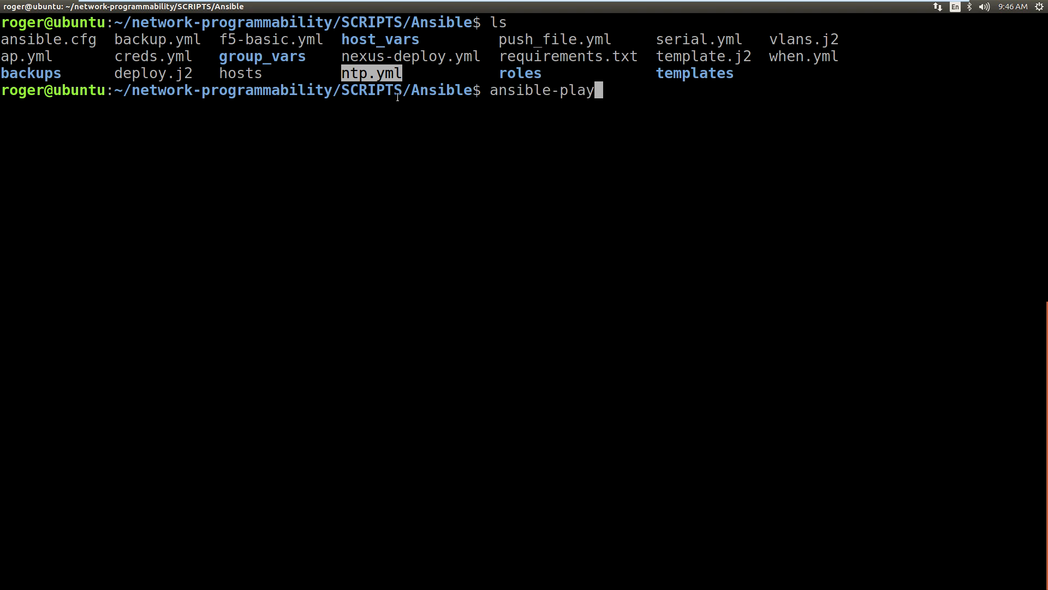
text(book ntp.)
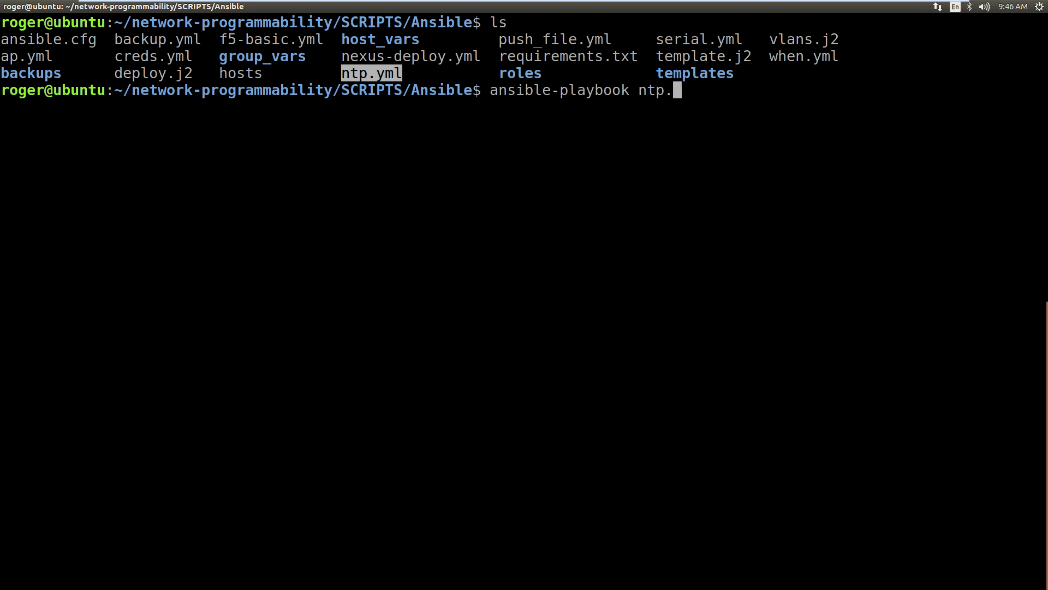
text(yml)
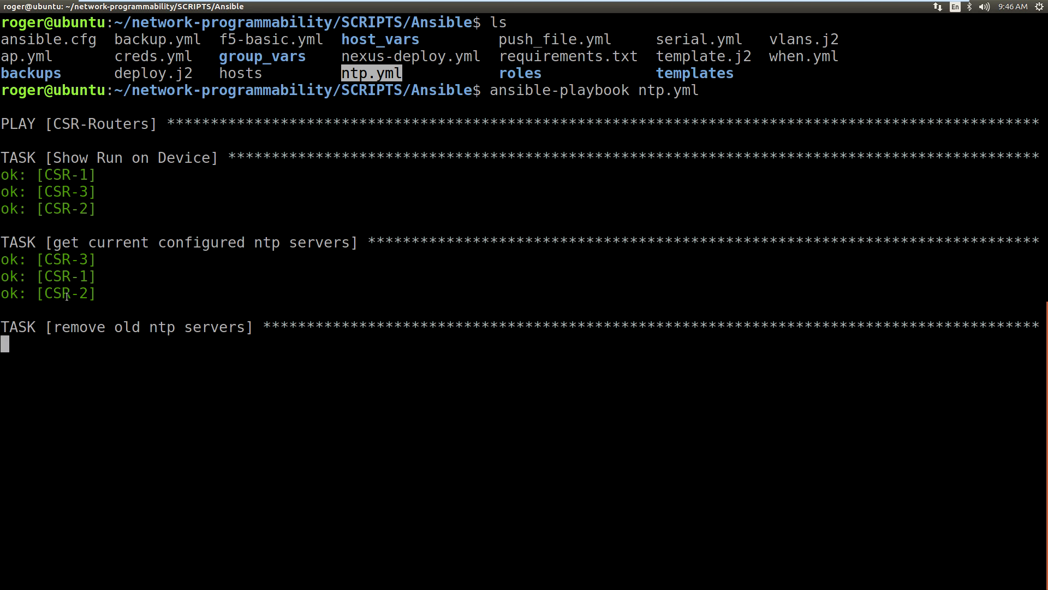
mouse_move(337, 249)
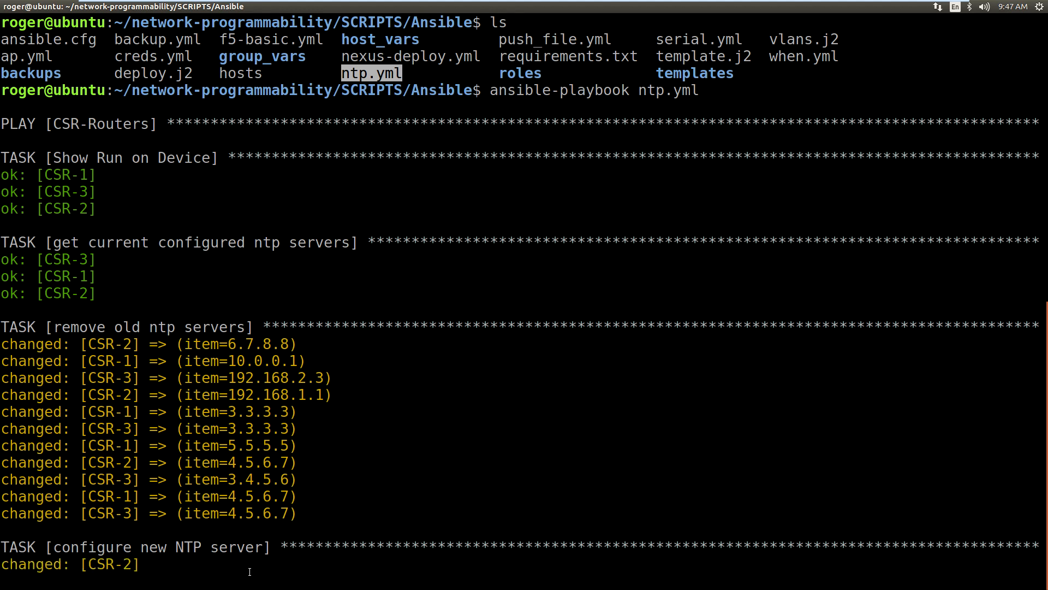
Scroll through the playbook output as old NTP servers are removed and the new one configured.
scroll(down, 3)
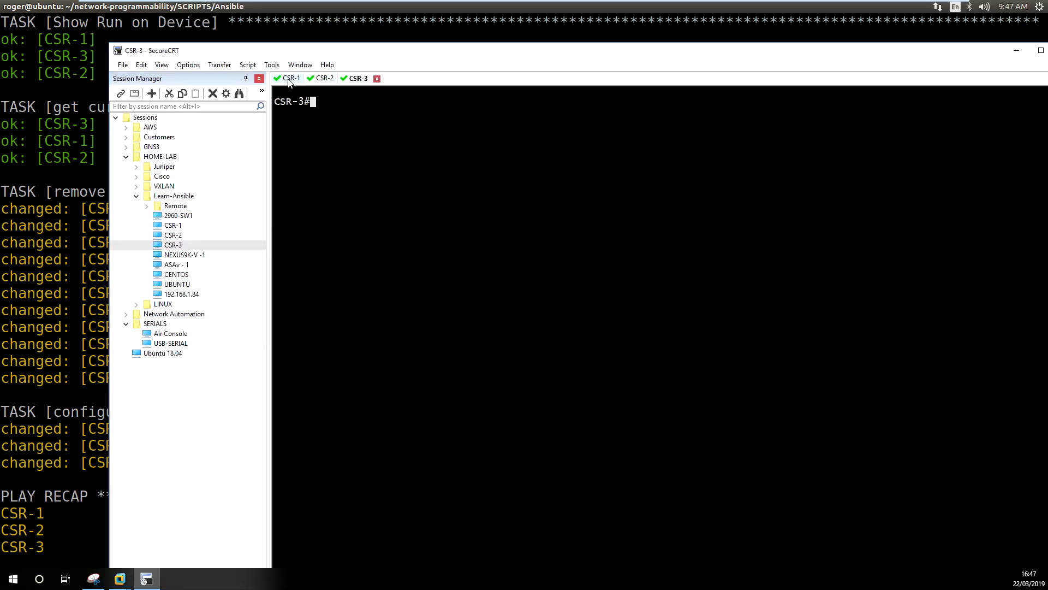
Run 'sh run | inc ntp' on CSR-1, CSR-2 and CSR-3 to confirm only ntp server 4.5.6.7 remains.
click(291, 79)
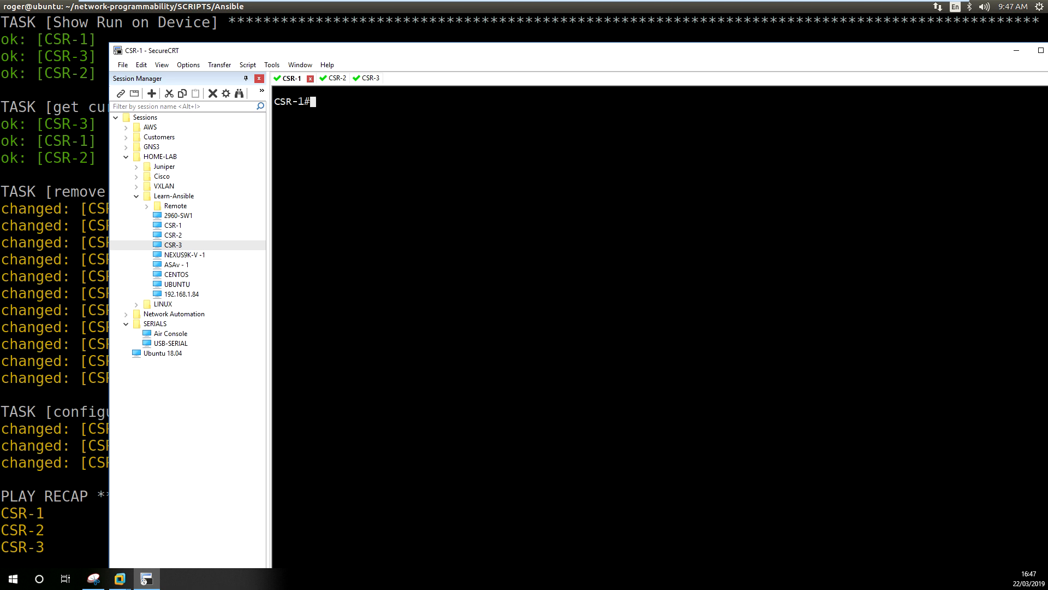
text(sh run | inc ntp)
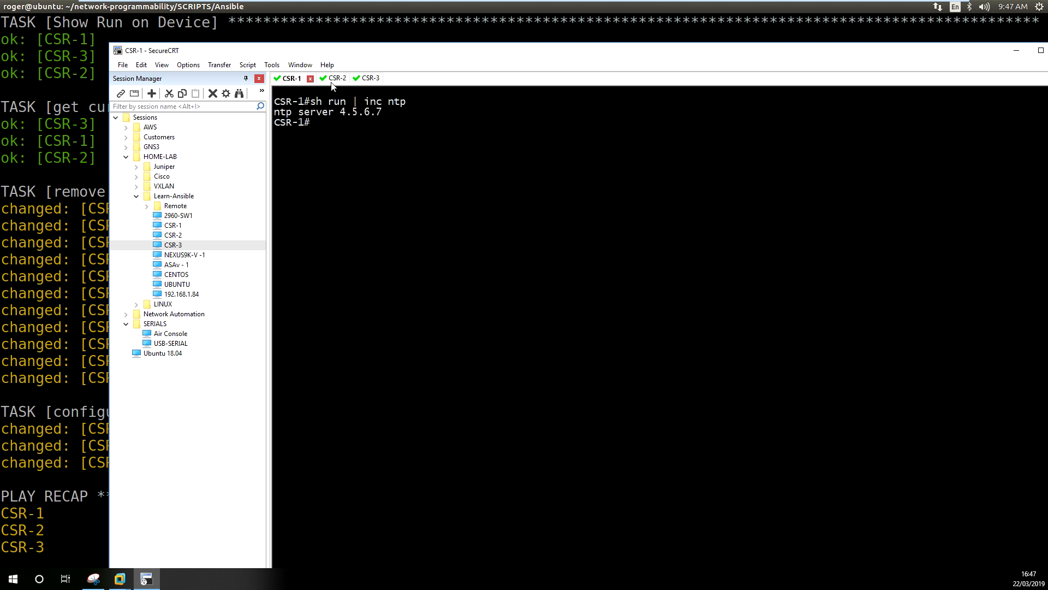
click(337, 78)
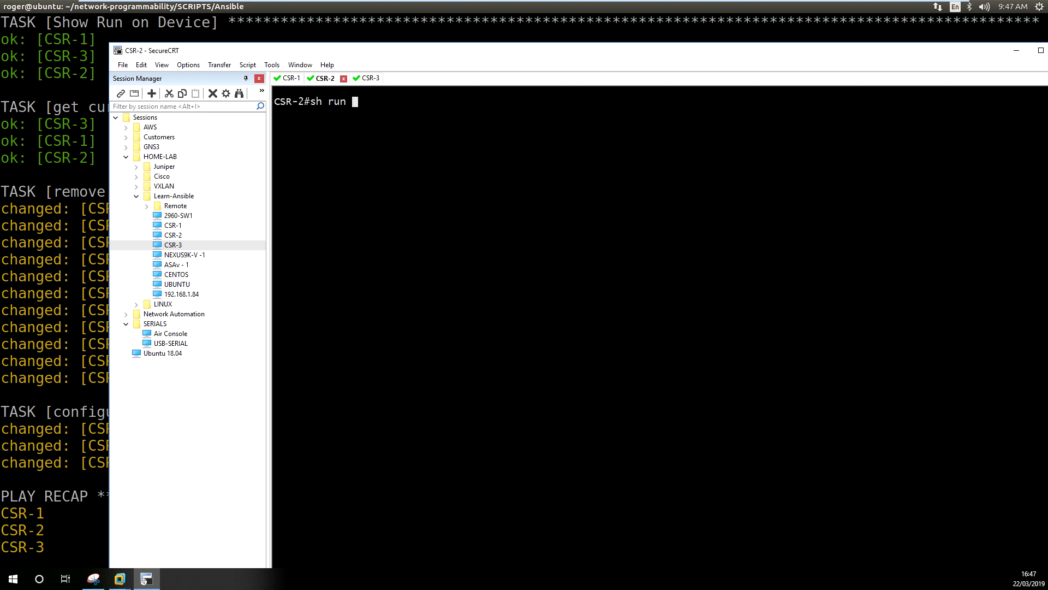
text(| inc ntp)
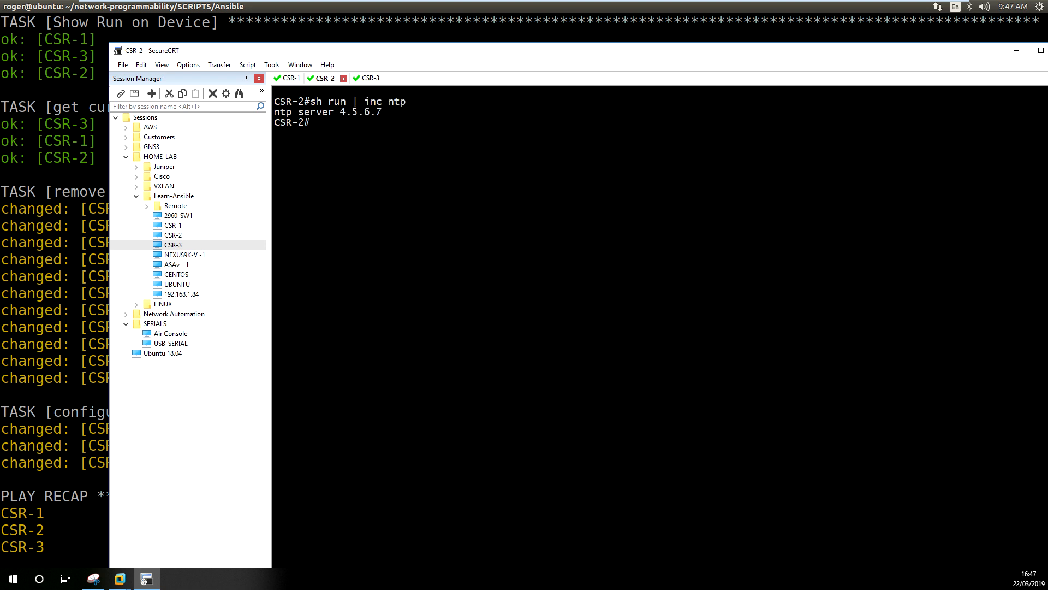
click(363, 79)
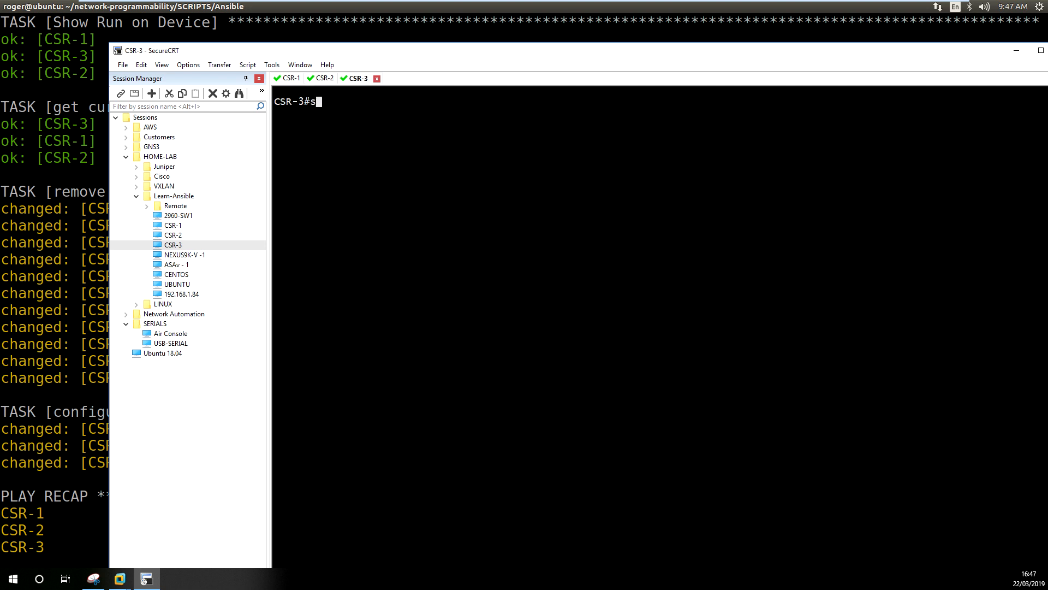
text(h run | inc ntp)
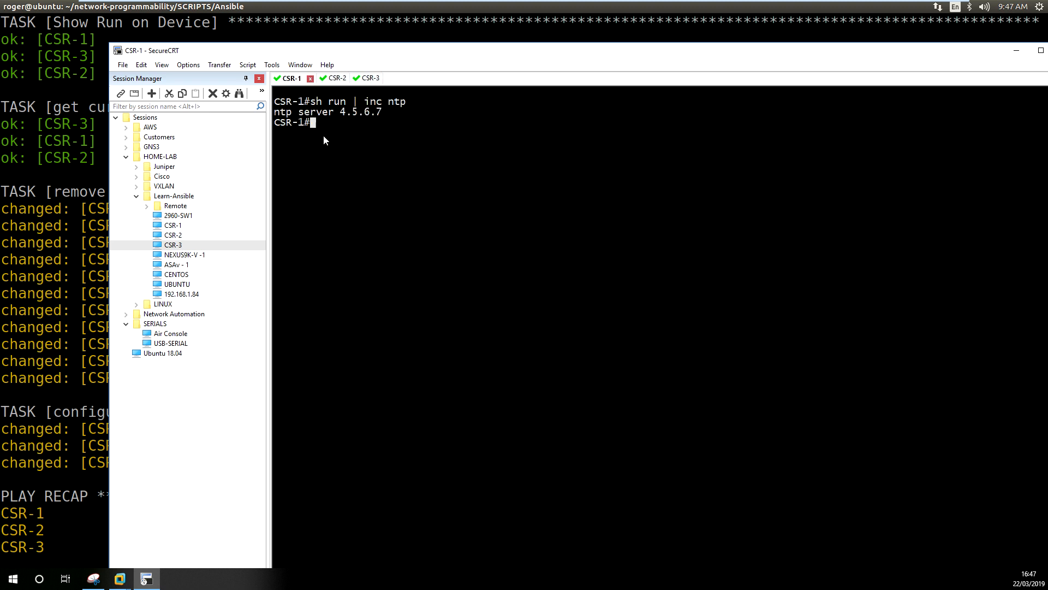
In config mode add ntp servers 1.1.1.1, 2.2.2.2, 3.3.3.3 on CSR-1 and 3.3.3.3, 56.6.6.6 on CSR-2.
text(conf t)
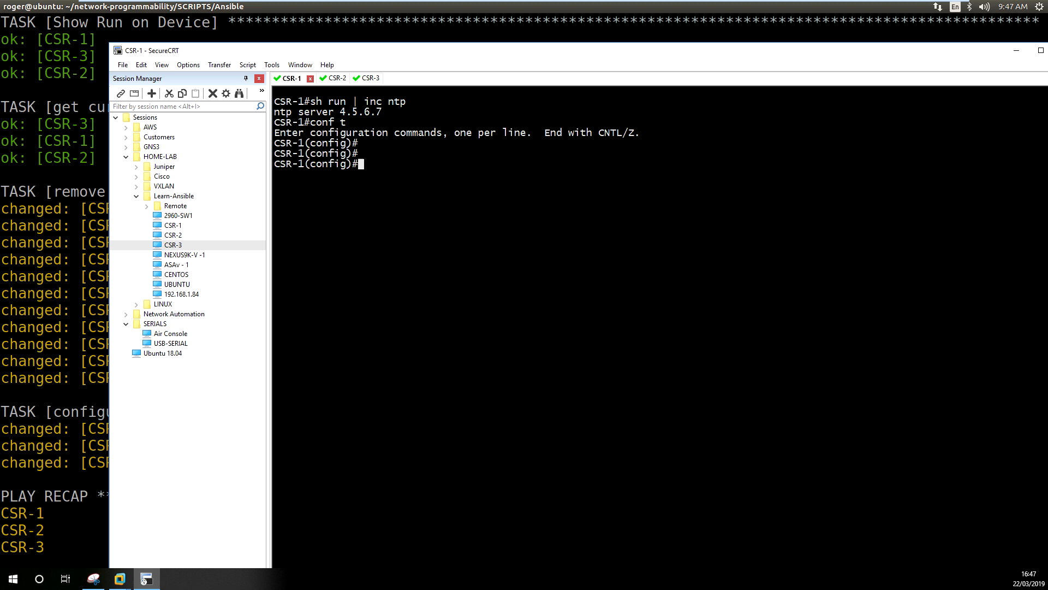
text(ntp server 1.1.1.1)
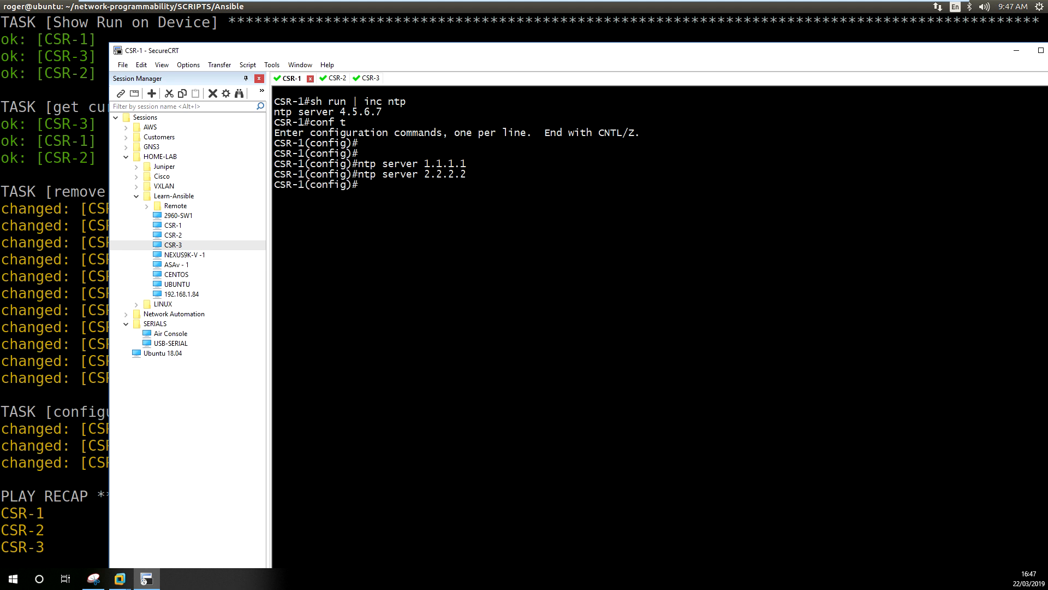
text(ntp server 3.3.3.3)
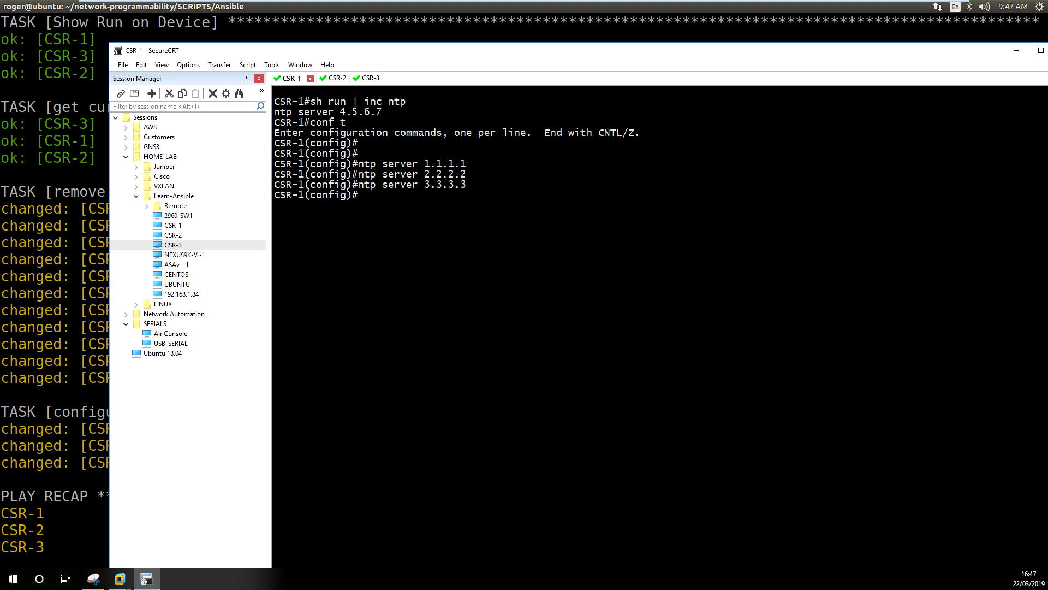
click(335, 79)
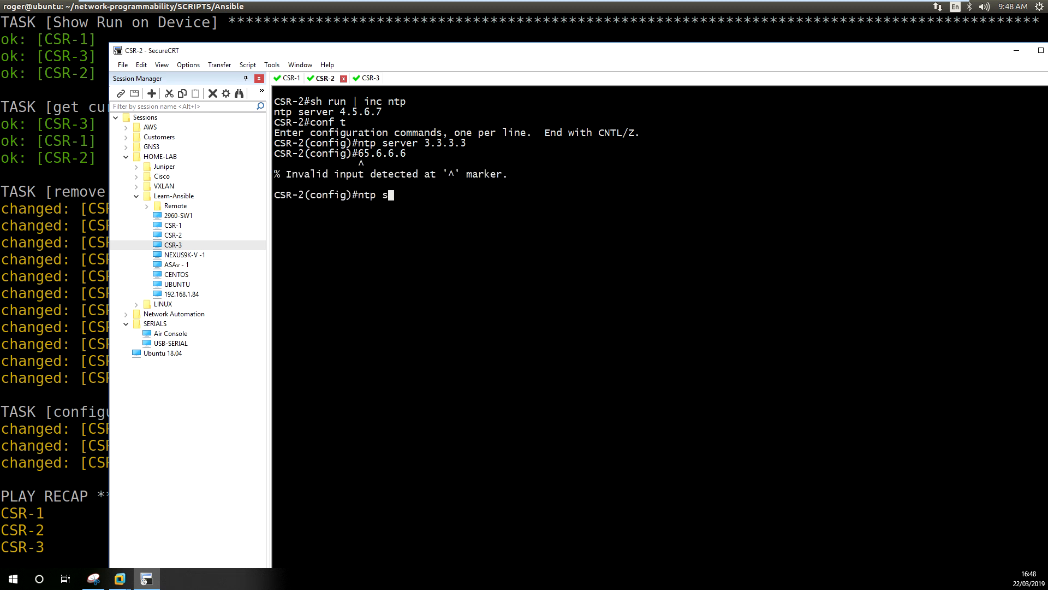
text(erver 56.6.6.6)
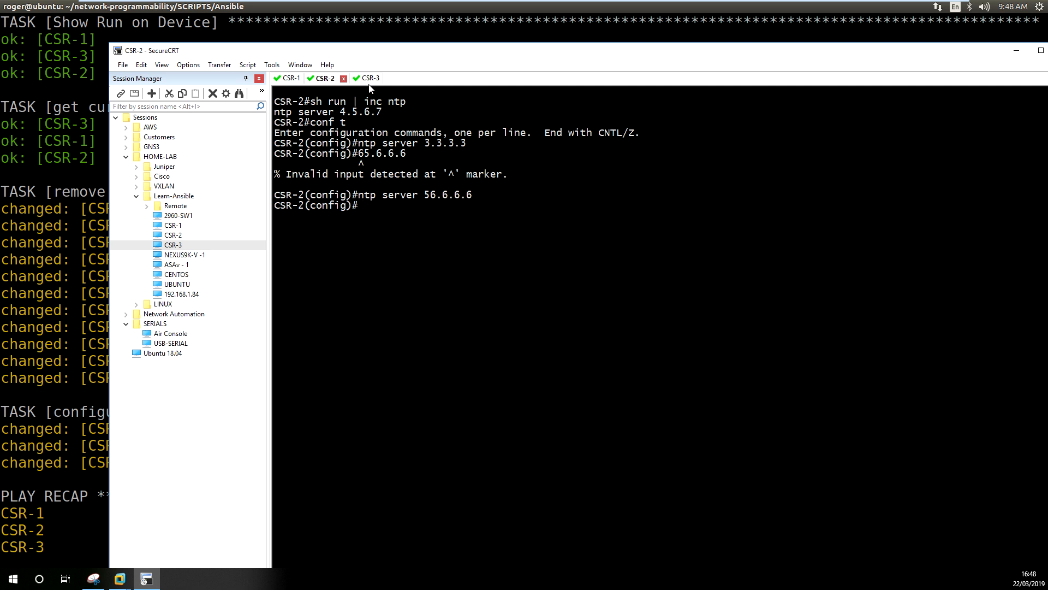
Add ntp server 3.3.4.5 on CSR-3, then review the added NTP entries on CSR-2 and CSR-1.
click(368, 79)
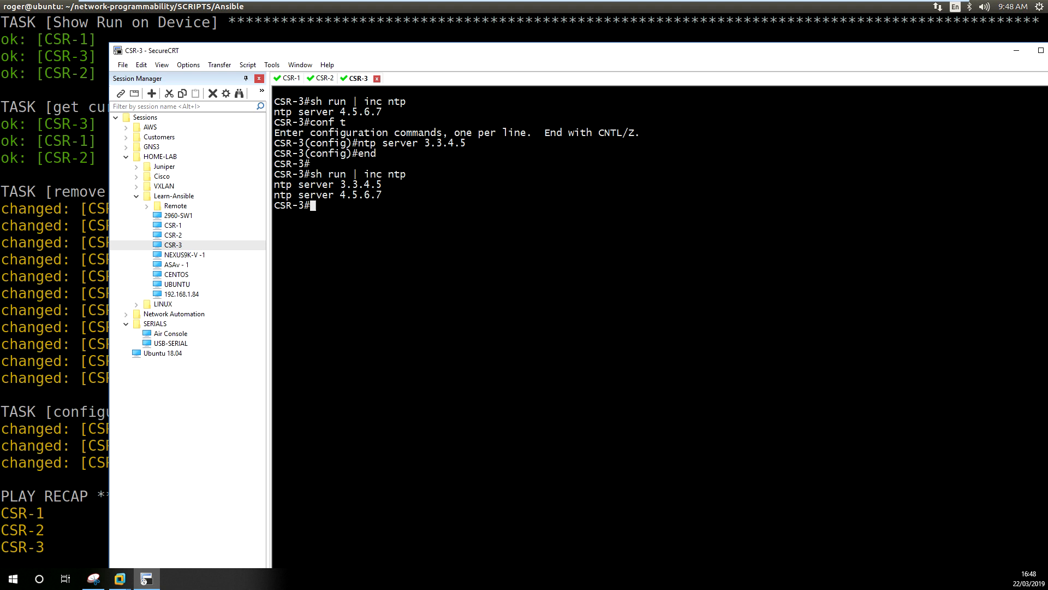
double_click(371, 184)
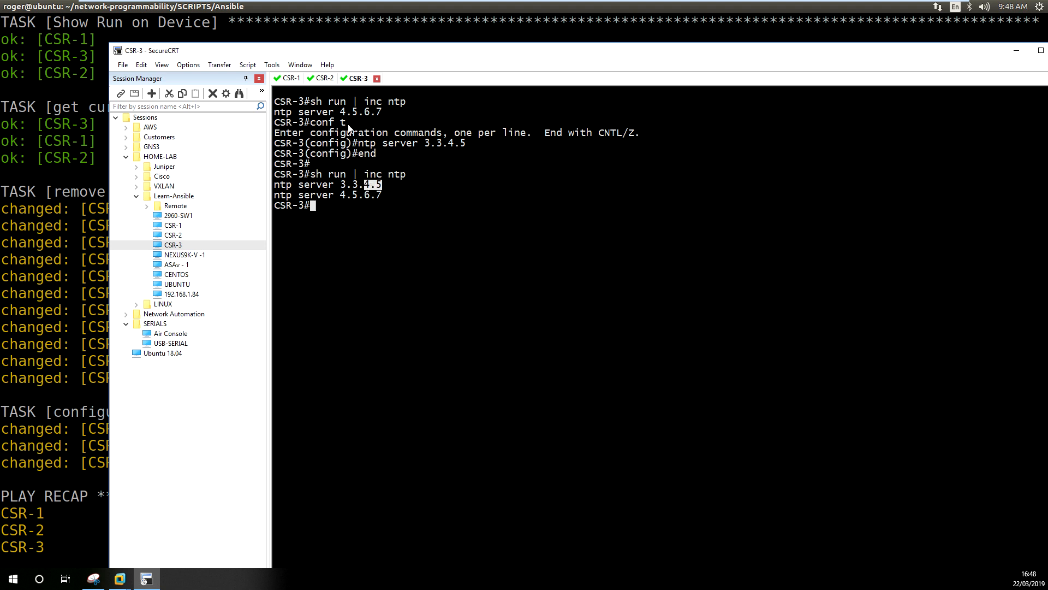
click(321, 78)
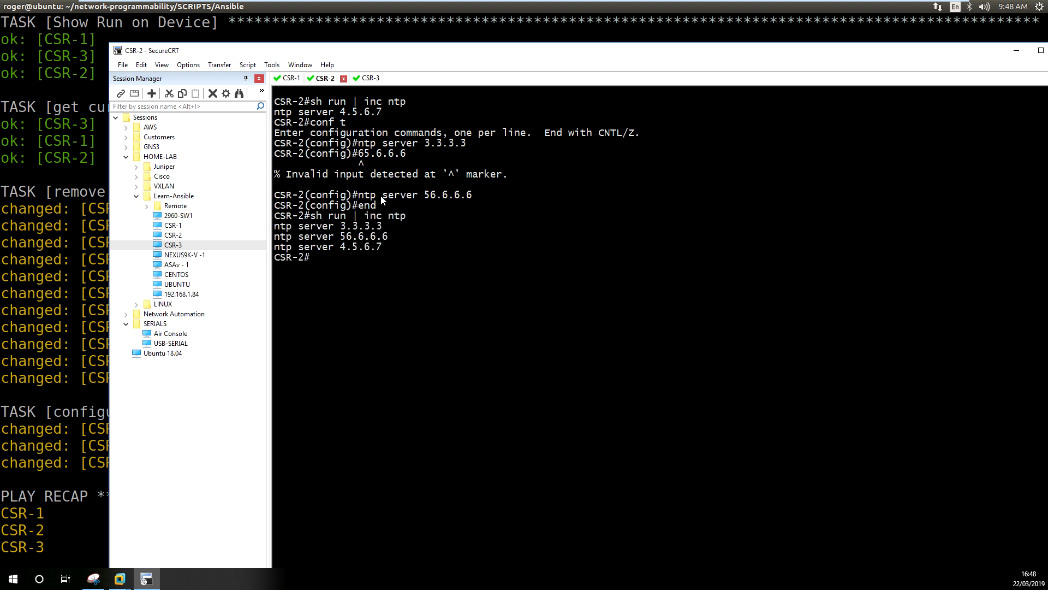
click(291, 79)
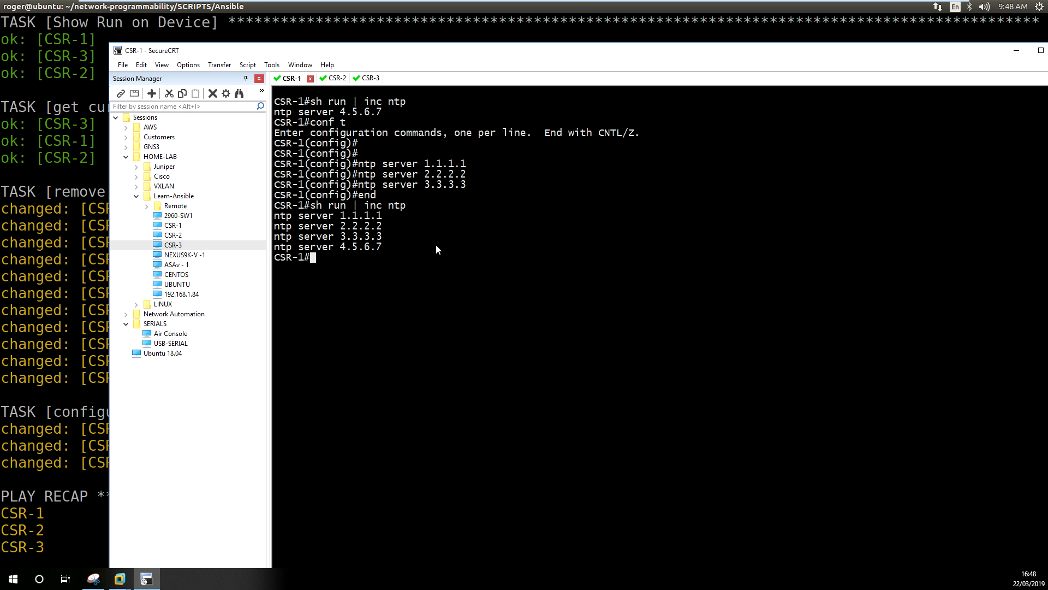
mouse_move(408, 84)
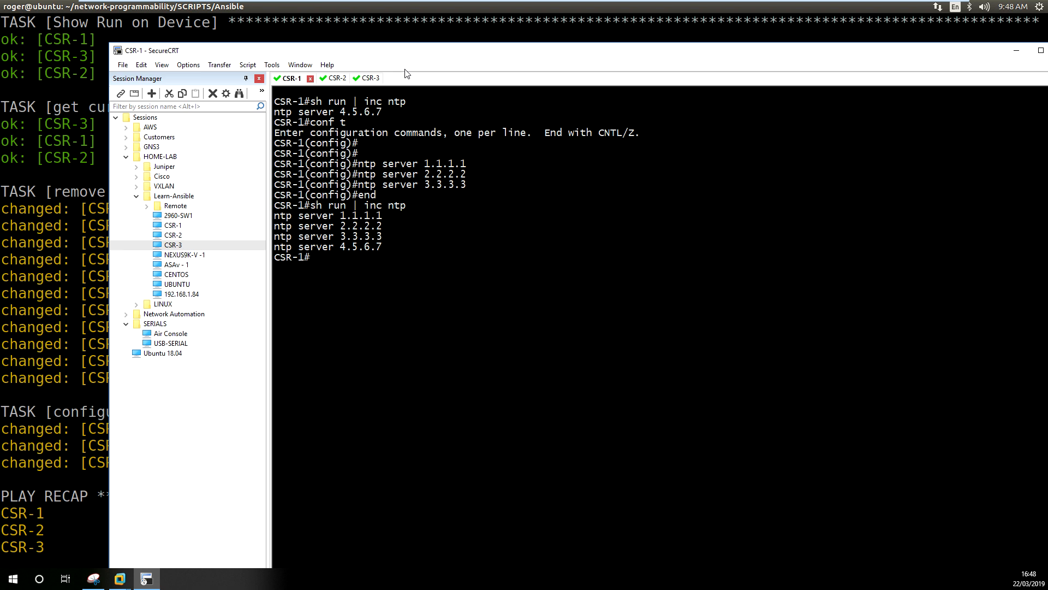
mouse_move(403, 102)
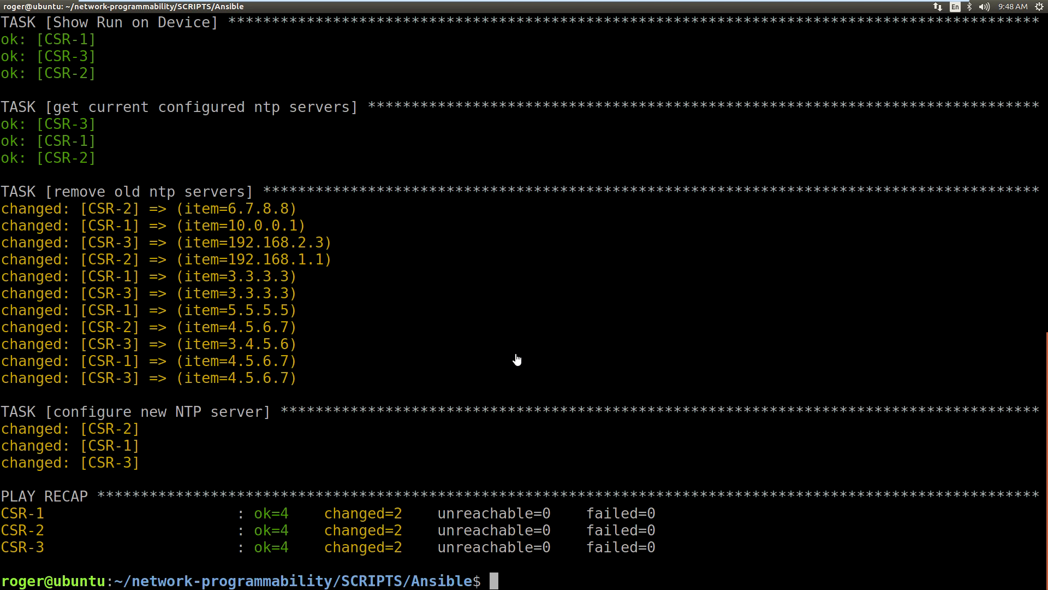
Rerun 'ansible-playbook ntp.yml' and follow the output removing the added servers down to the play recap.
text(ansible-playbook ntp.yml)
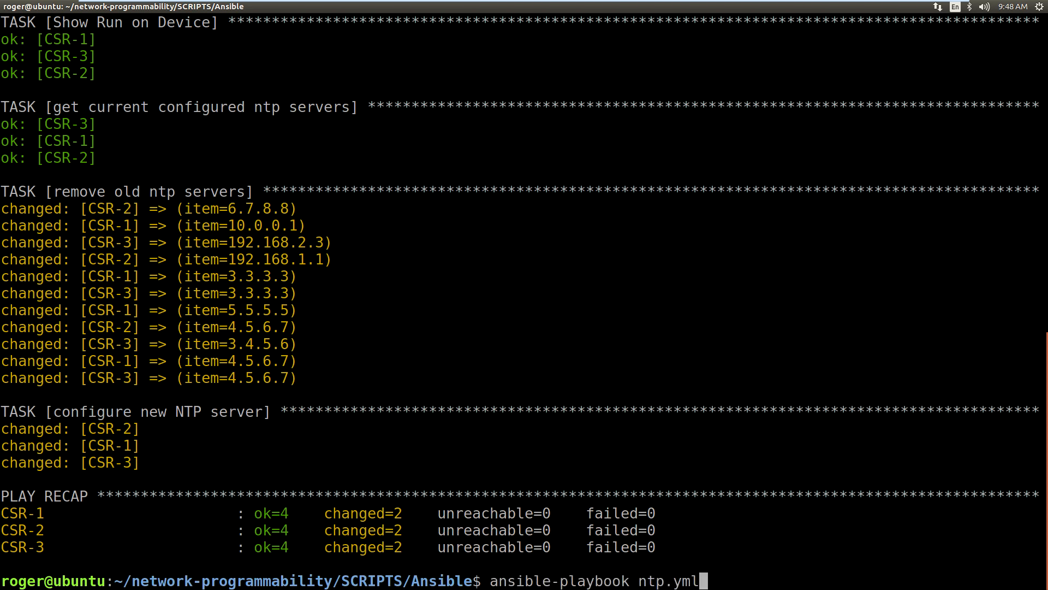
scroll(down, 3)
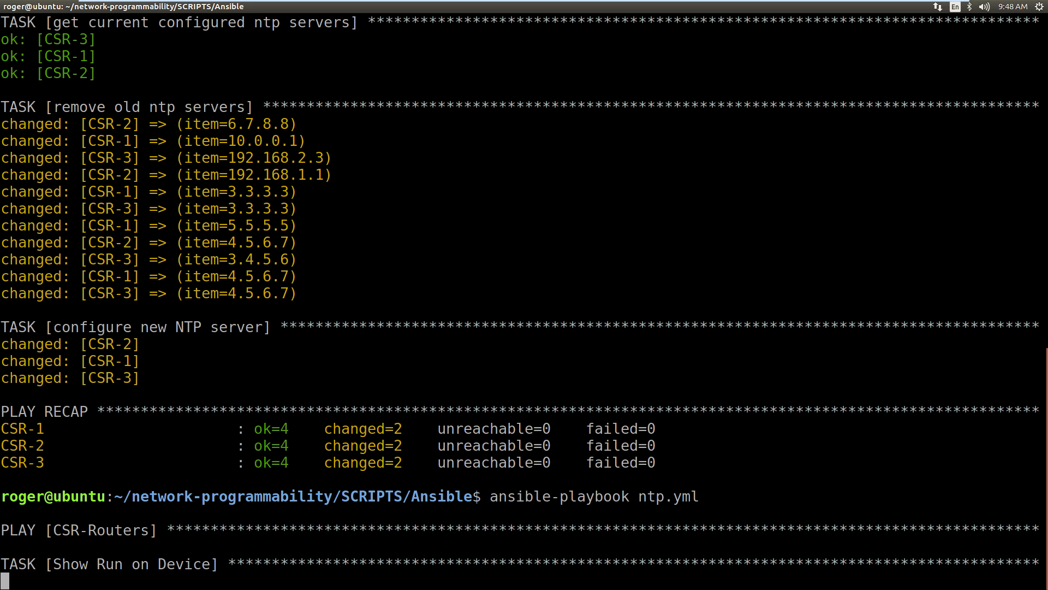
scroll(down, 3)
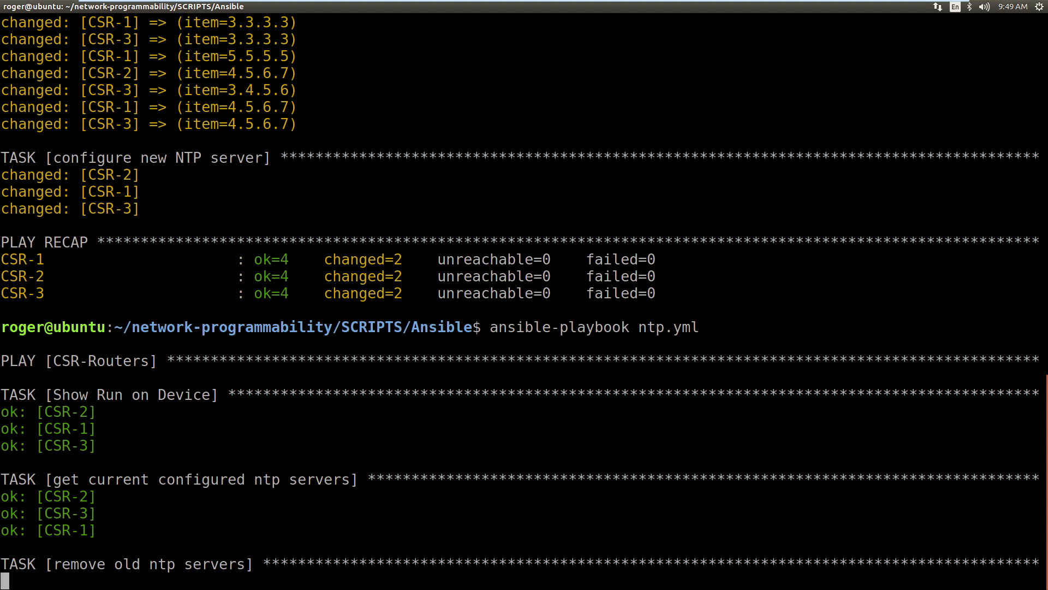
scroll(down, 3)
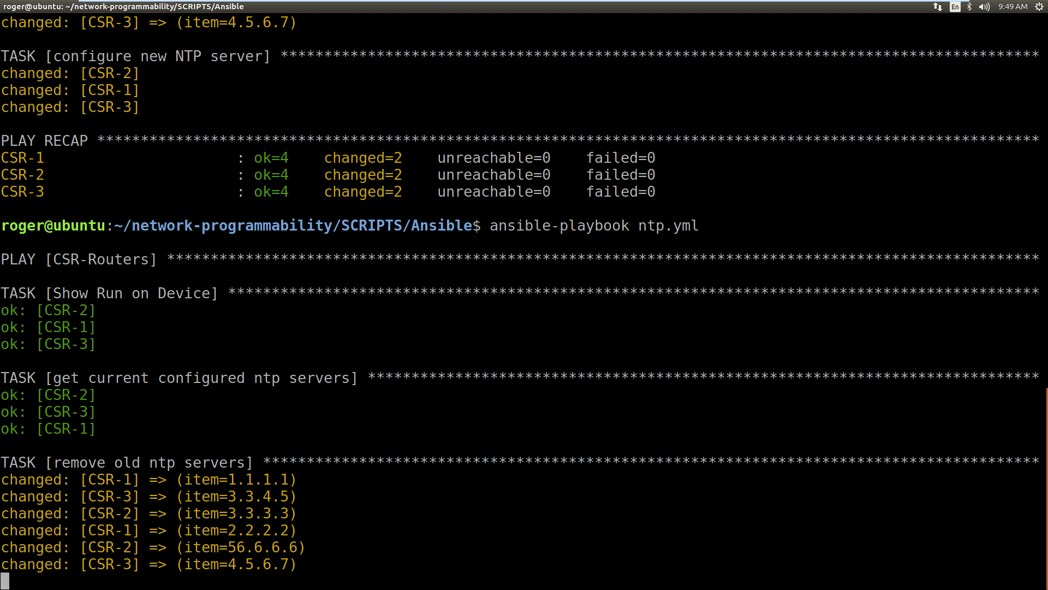
scroll(down, 3)
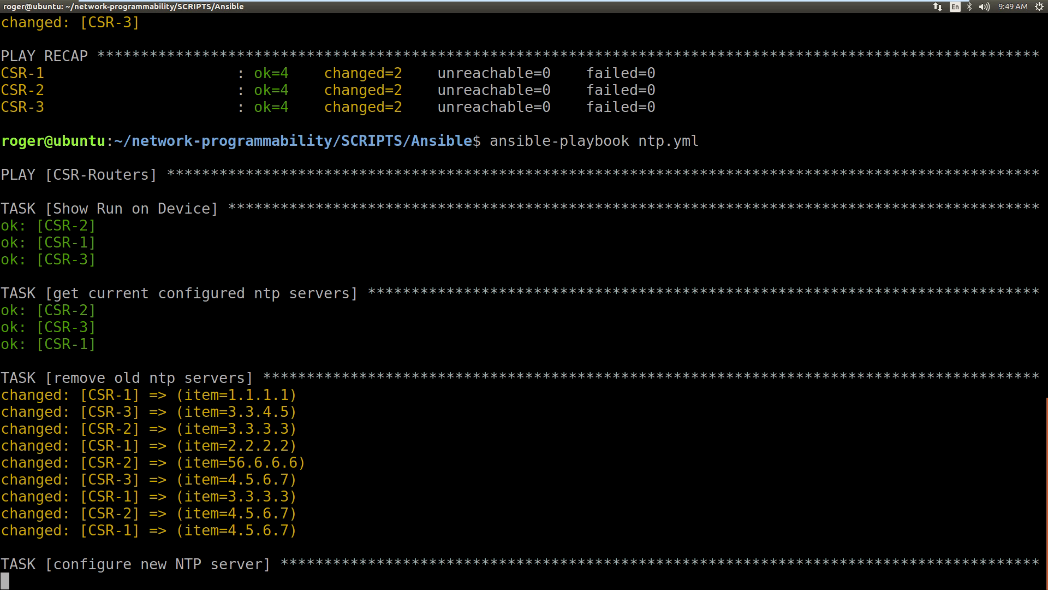
scroll(down, 3)
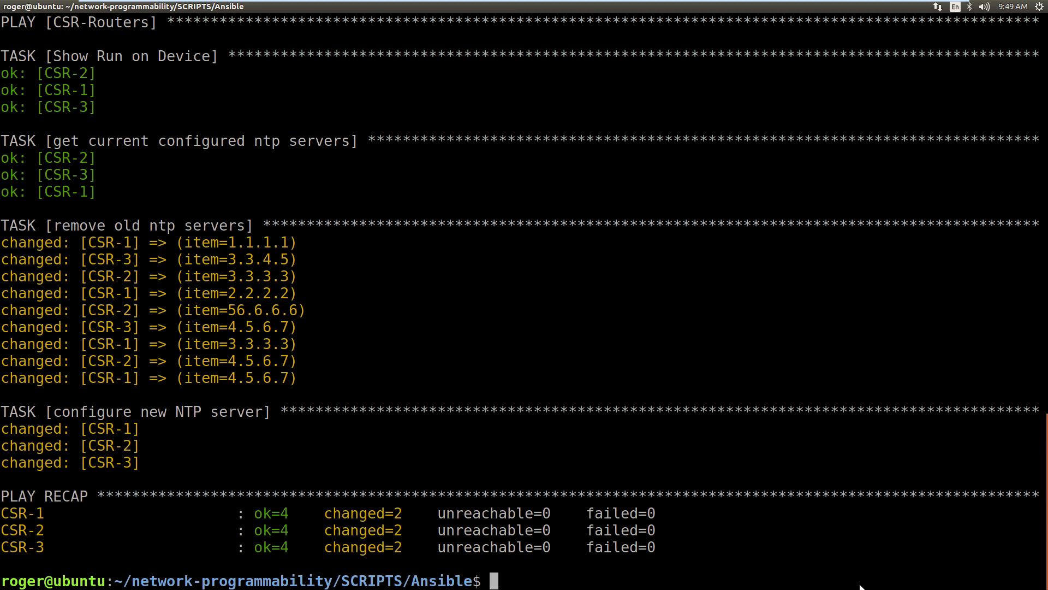
mouse_move(744, 538)
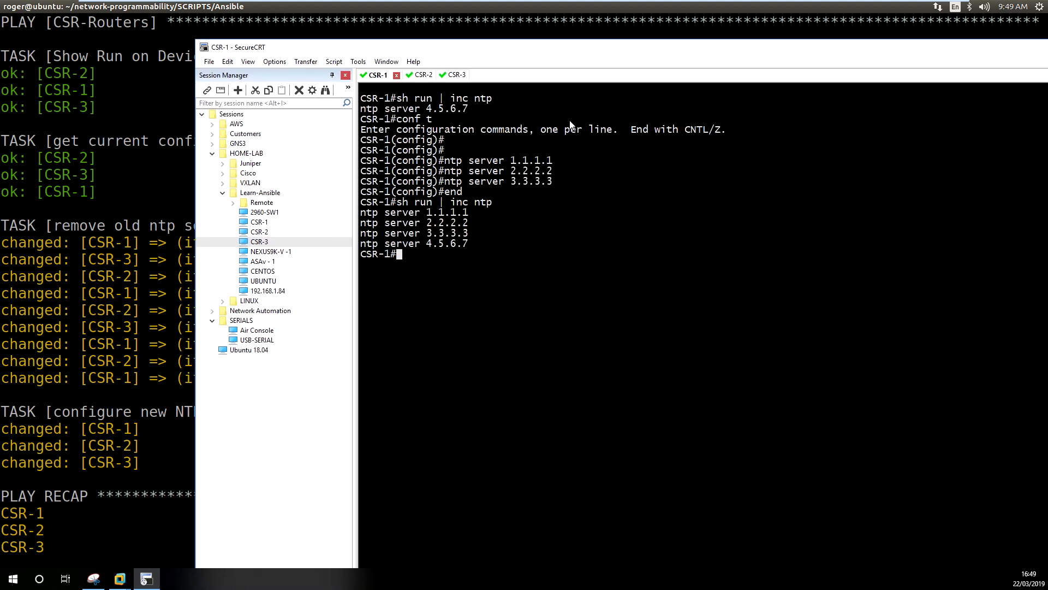
On CSR-1 verify only 4.5.6.7 remains with 'sh run | inc ntp', then add ntp server 5.6.7.8.
text(s)
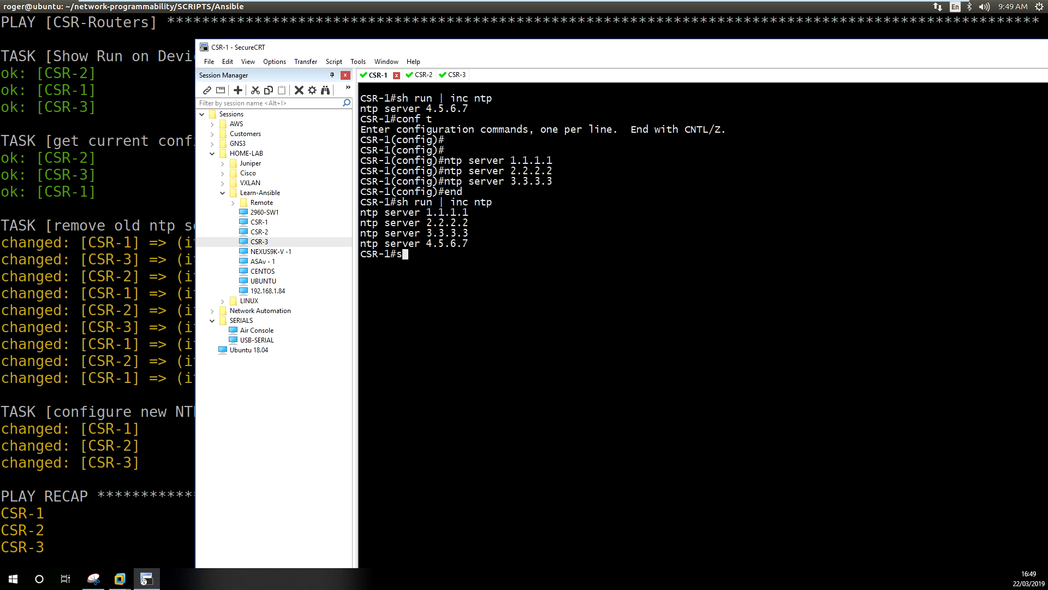
text(h run | inc ntp)
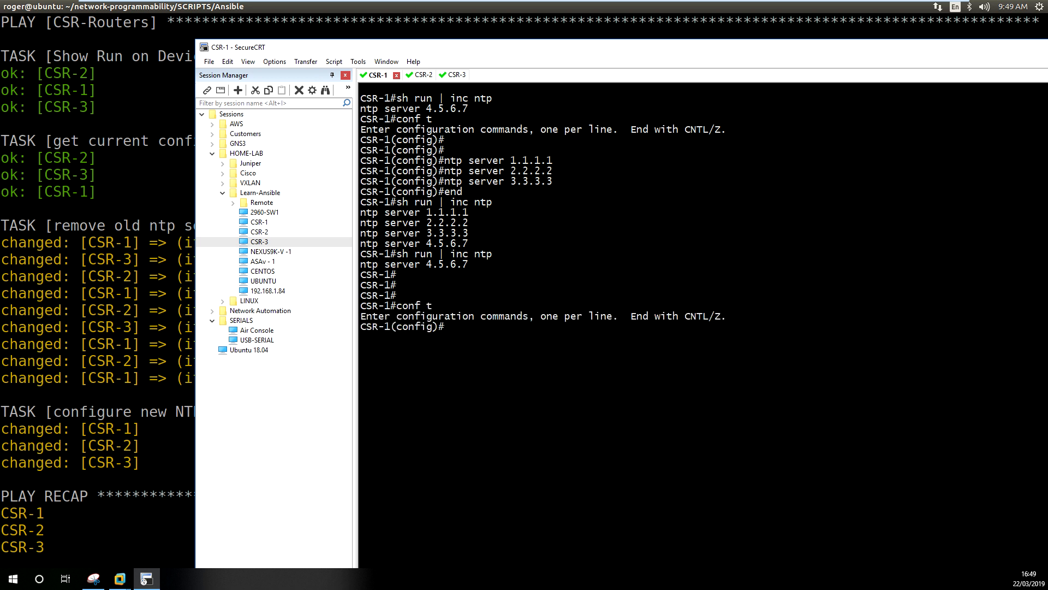
text(ntp server)
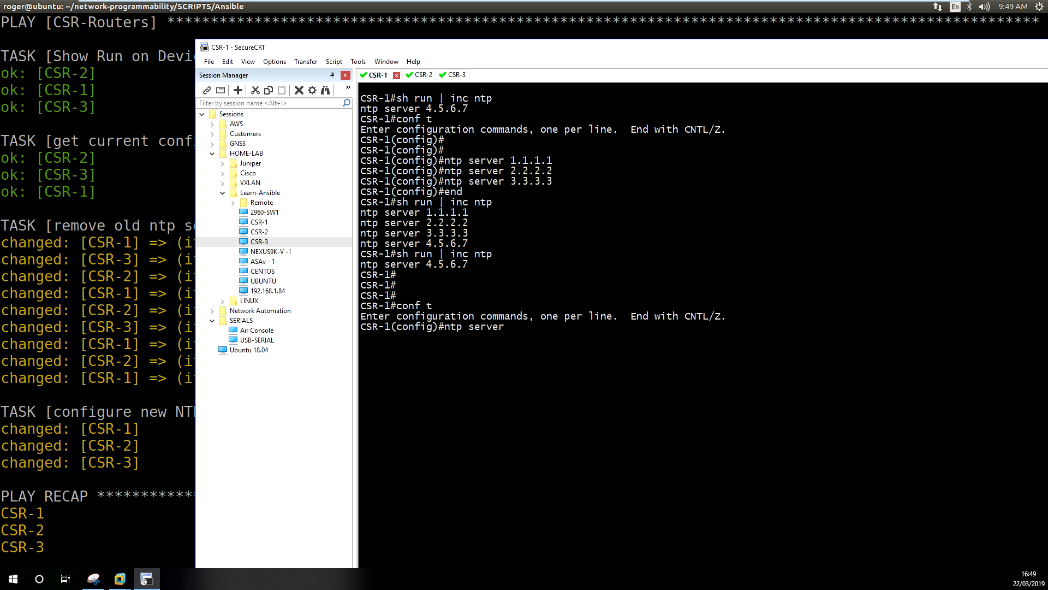
text(5.6.7.8)
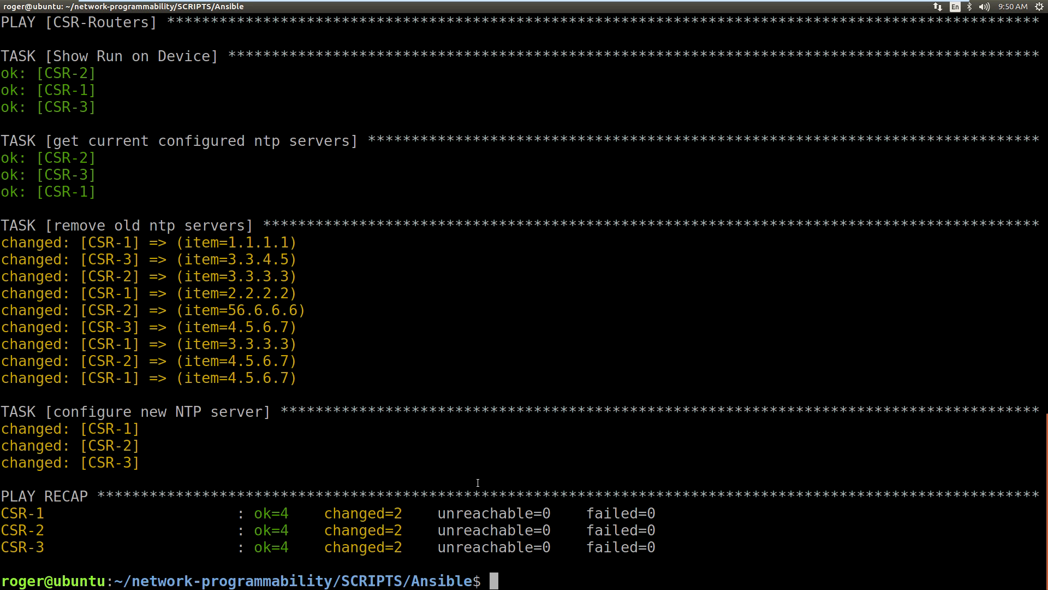
Run 'ansible-playbook ntp.yml --limit CSR-1 -vvv', adding the missing CSR-1 host name after no hosts matched.
text(ansible-playbook ntp.yml)
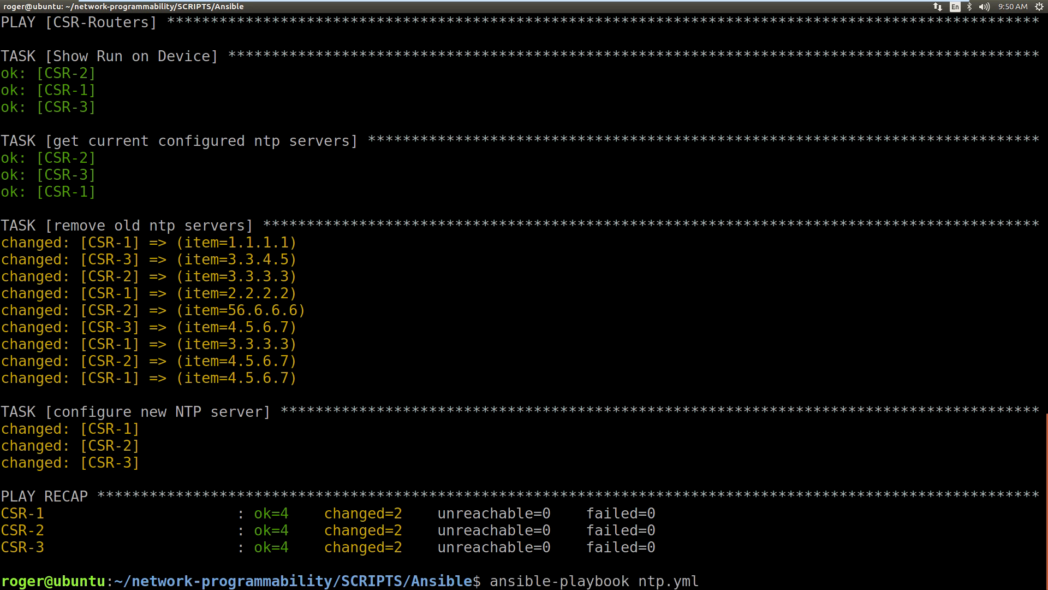
text(--)
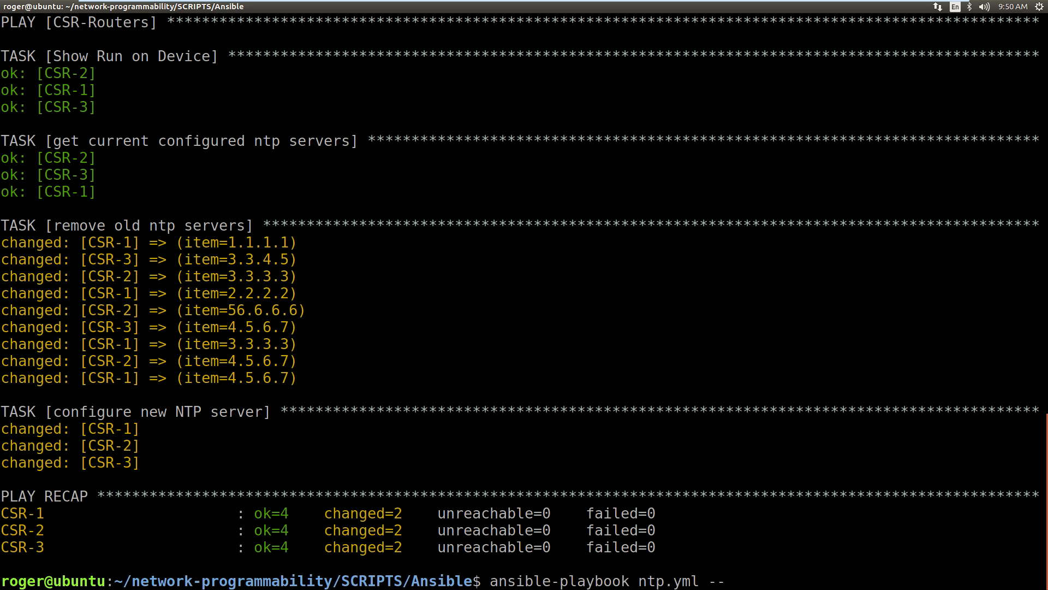
text(limit -)
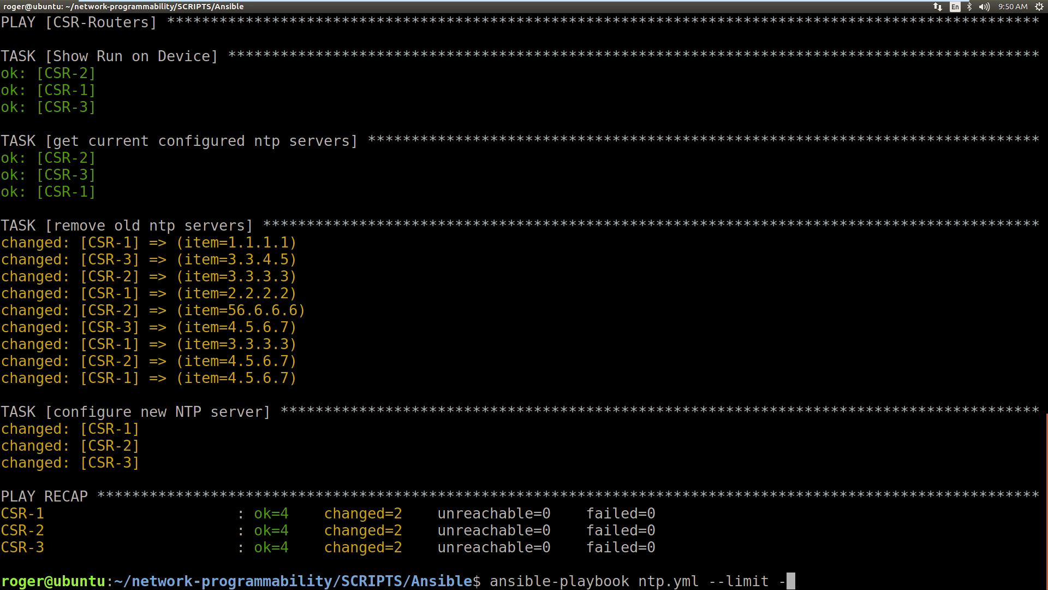
text(vvv)
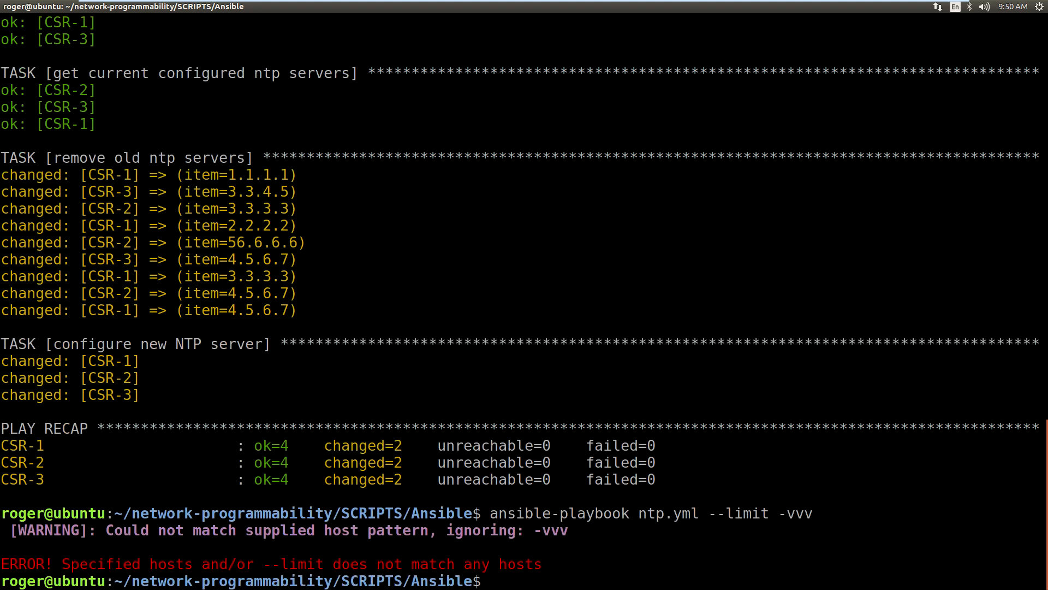
mouse_move(626, 575)
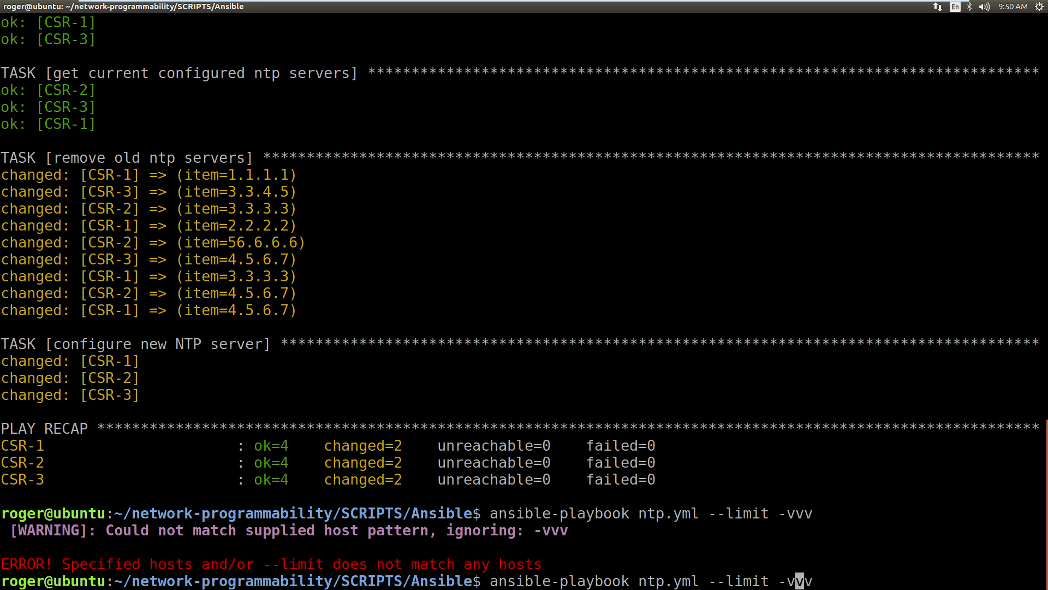
text(CSR-1)
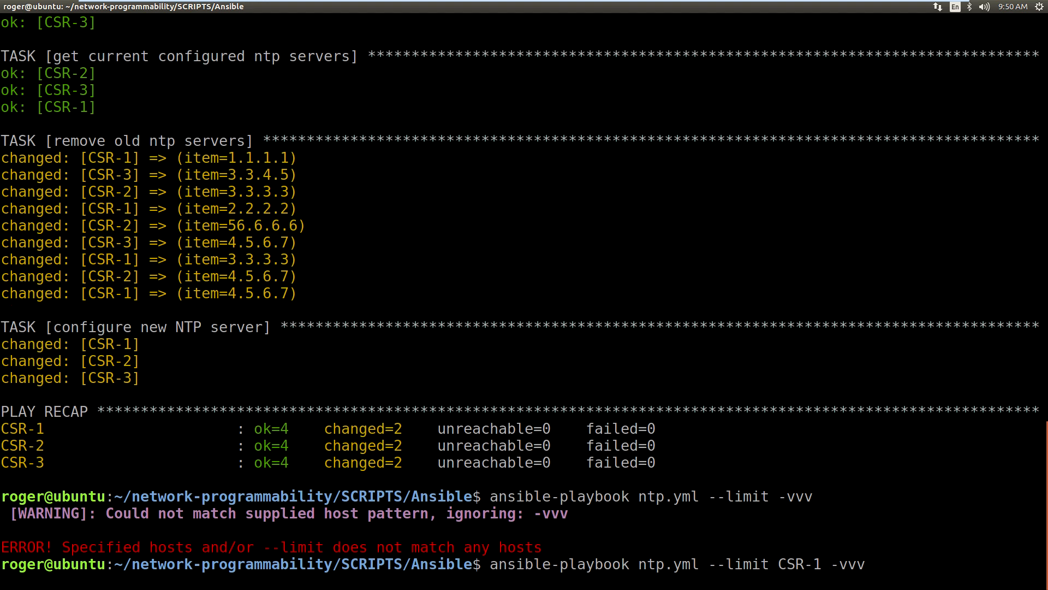
key(Return)
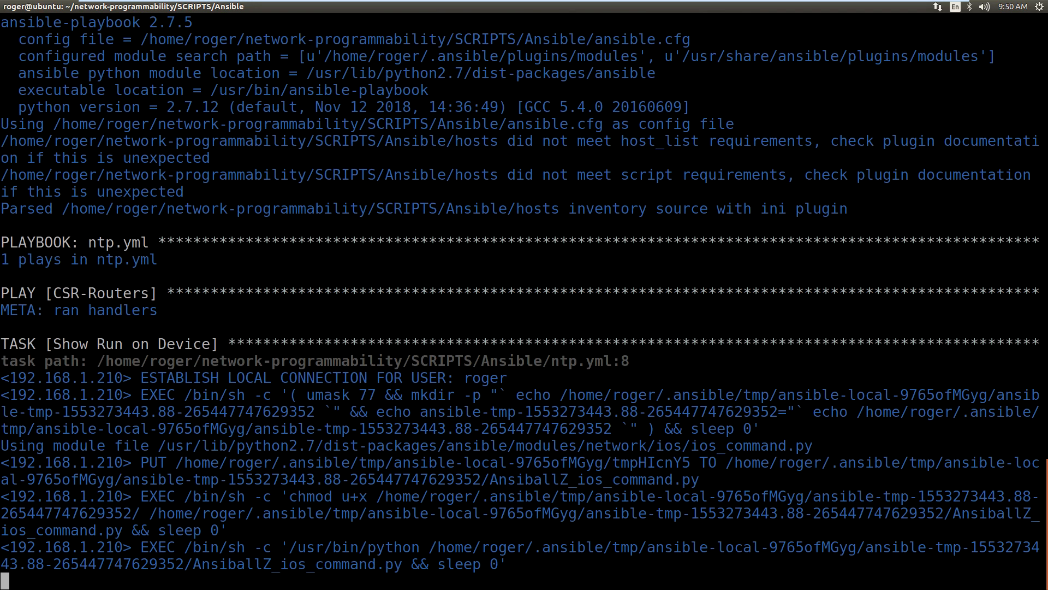
Scroll the -vvv output showing CSR-1's 5.6.7.8 and 4.5.6.7 removed and 4.5.6.7 reconfigured.
scroll(down, 3)
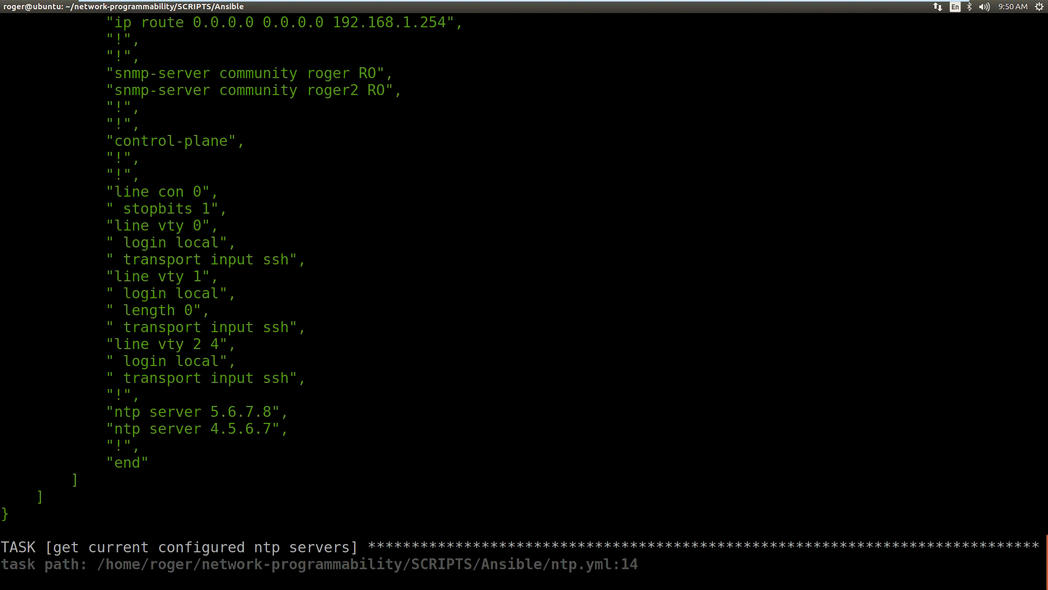
scroll(down, 3)
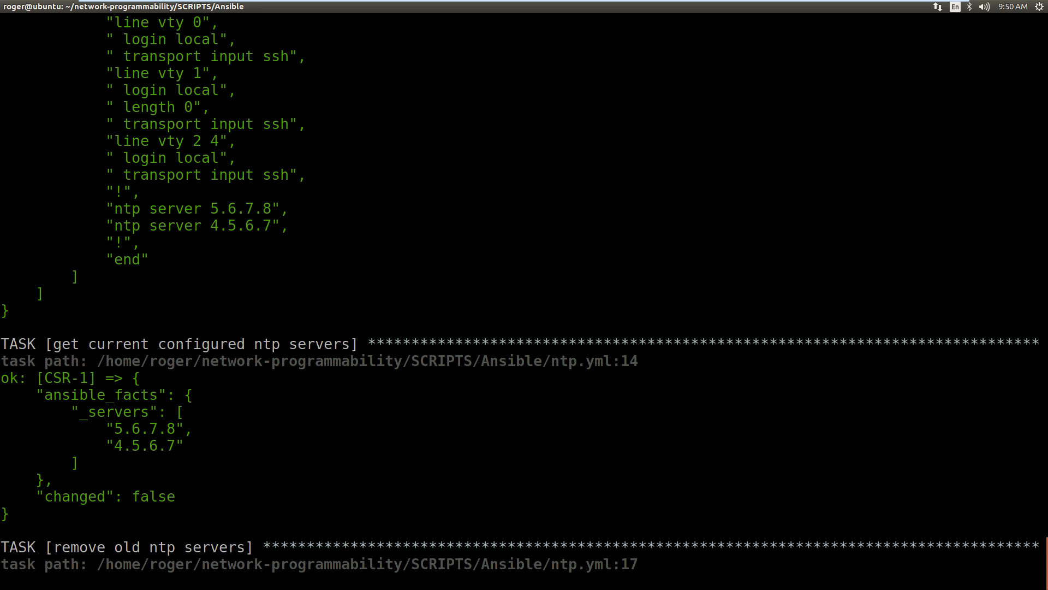
mouse_move(297, 460)
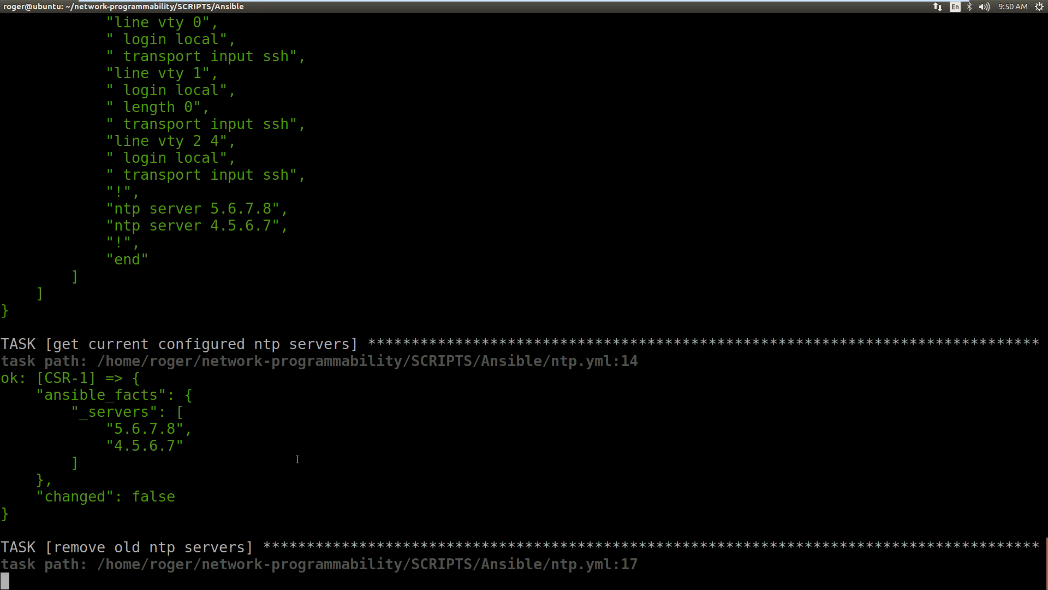
scroll(down, 3)
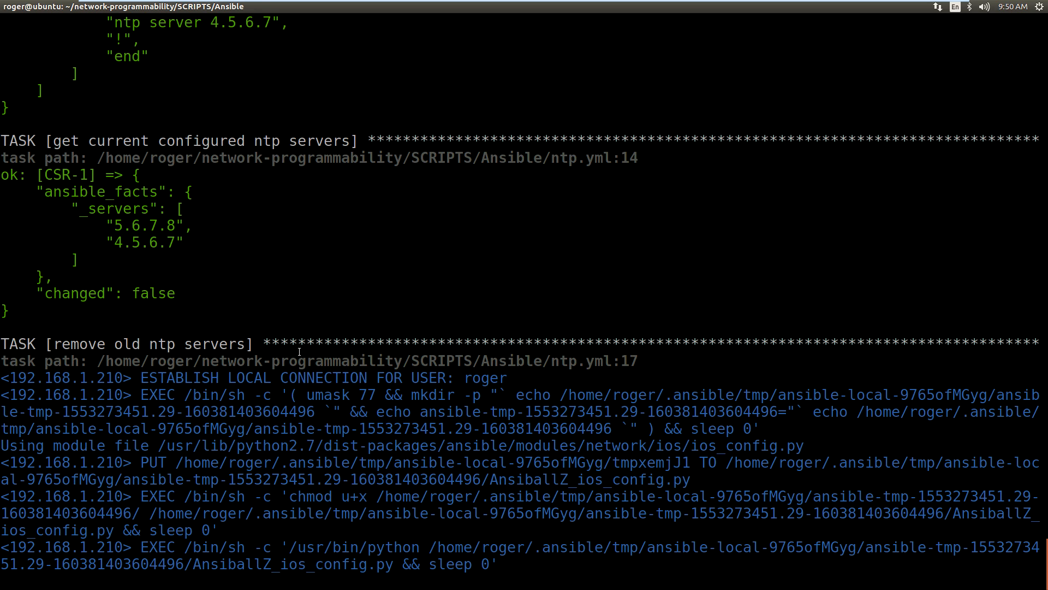
scroll(down, 3)
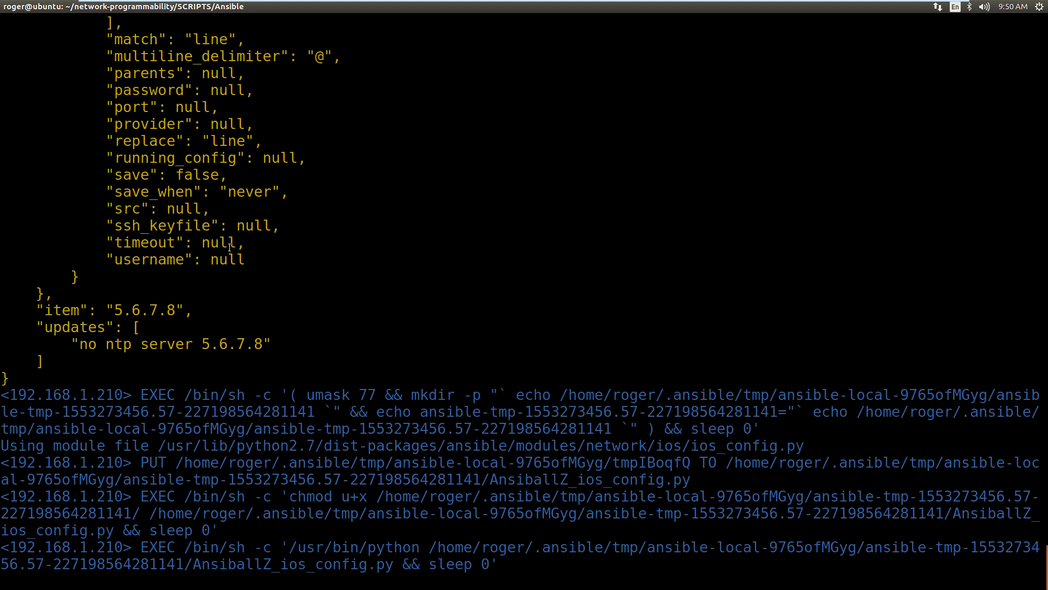
scroll(down, 3)
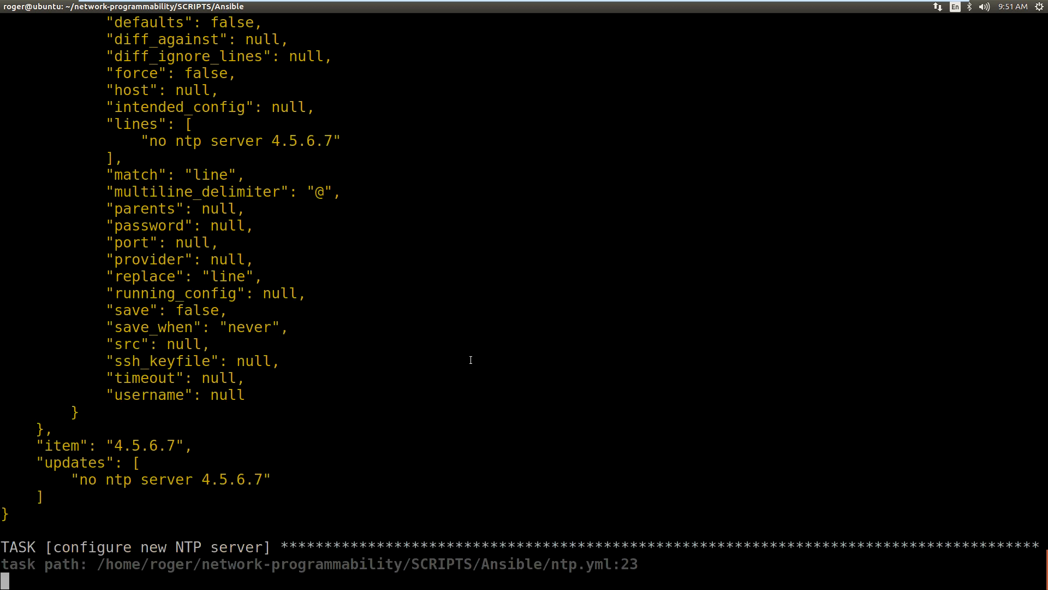
scroll(down, 3)
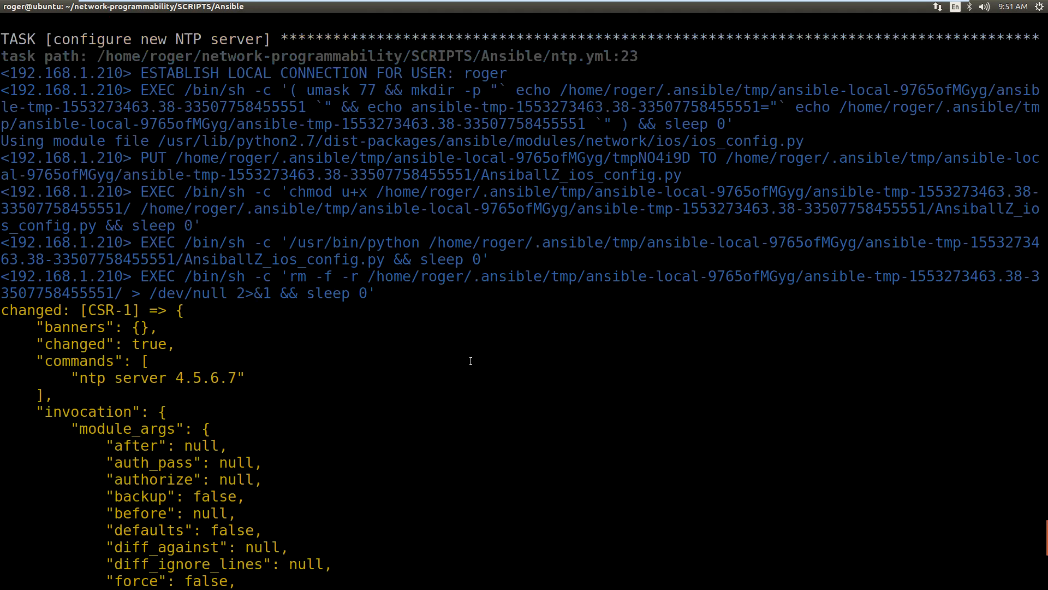
scroll(down, 3)
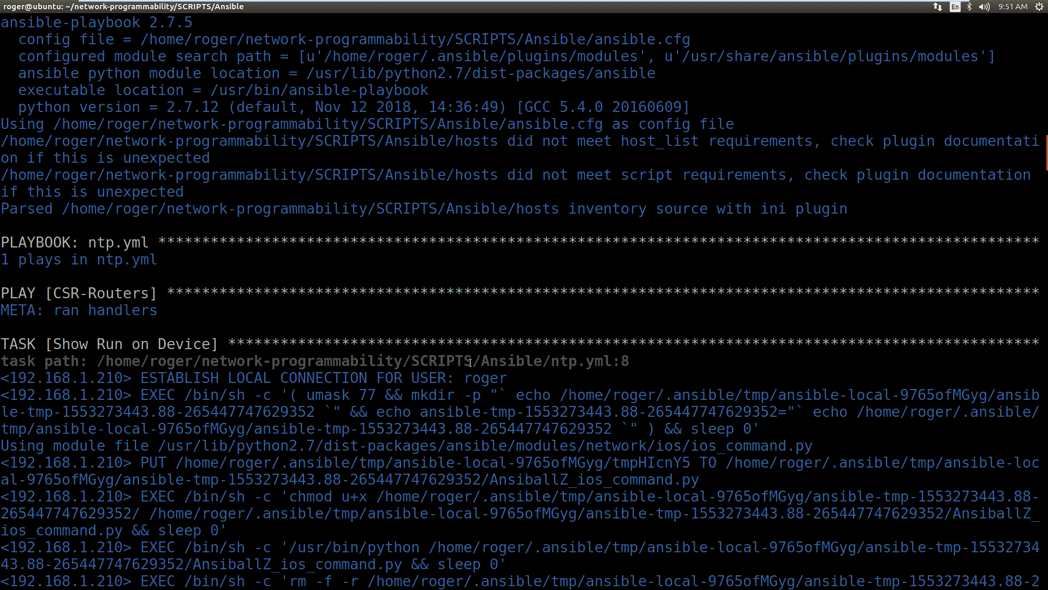
scroll(down, 3)
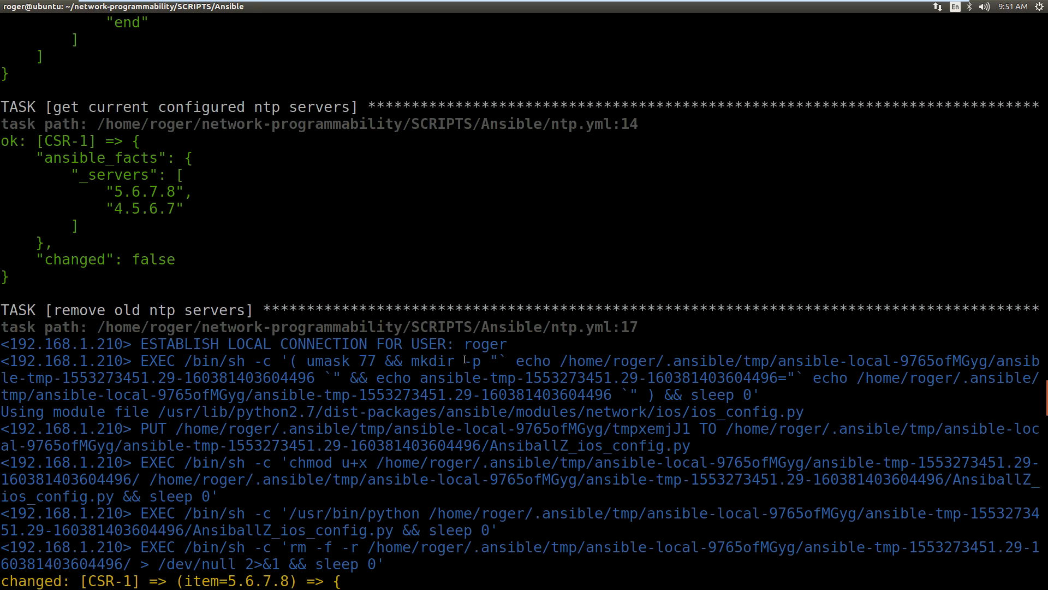
double_click(64, 107)
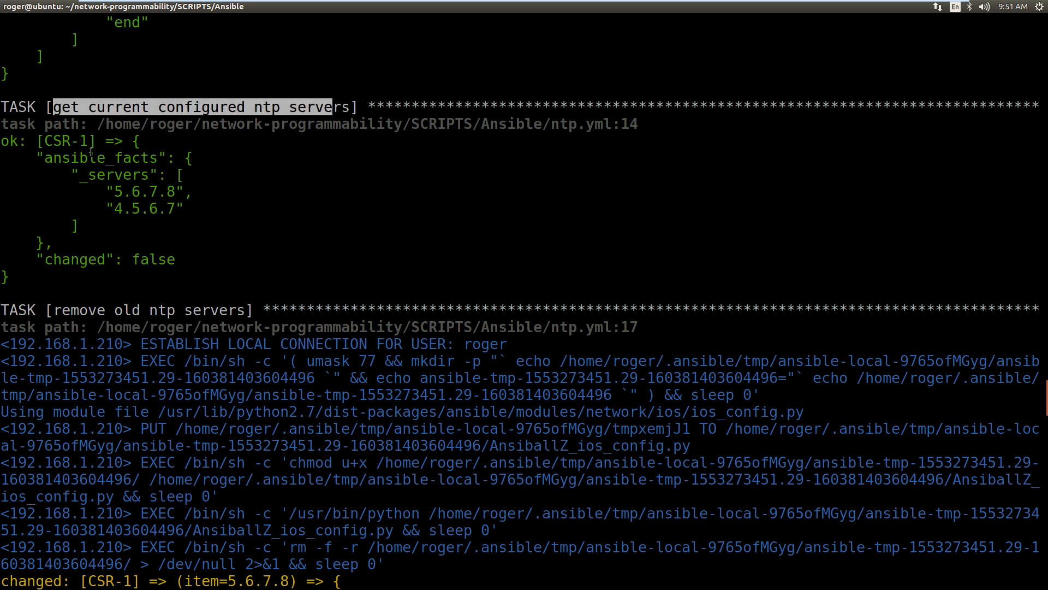
mouse_move(79, 180)
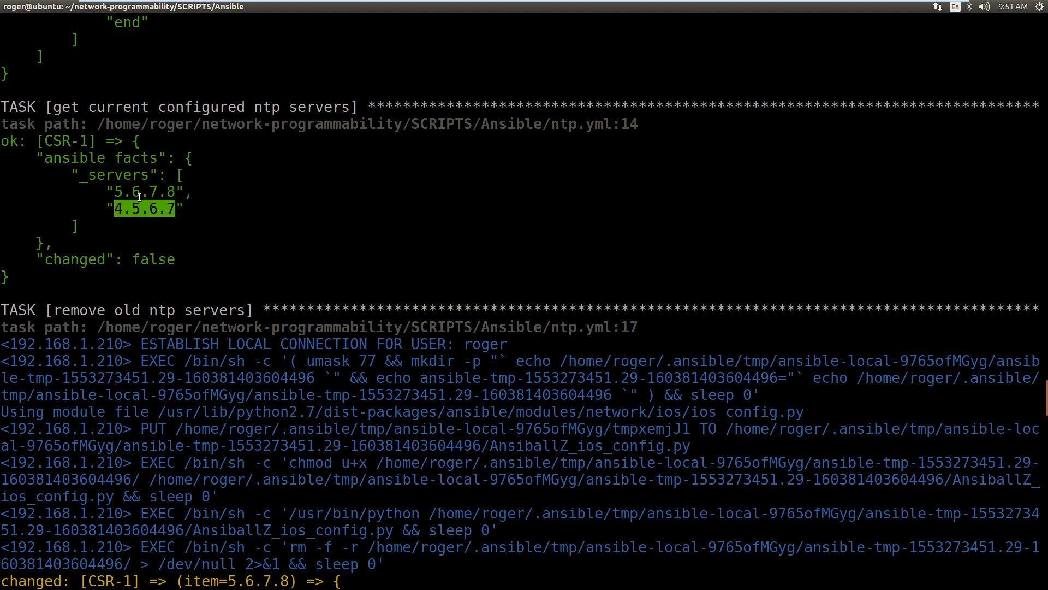
scroll(down, 3)
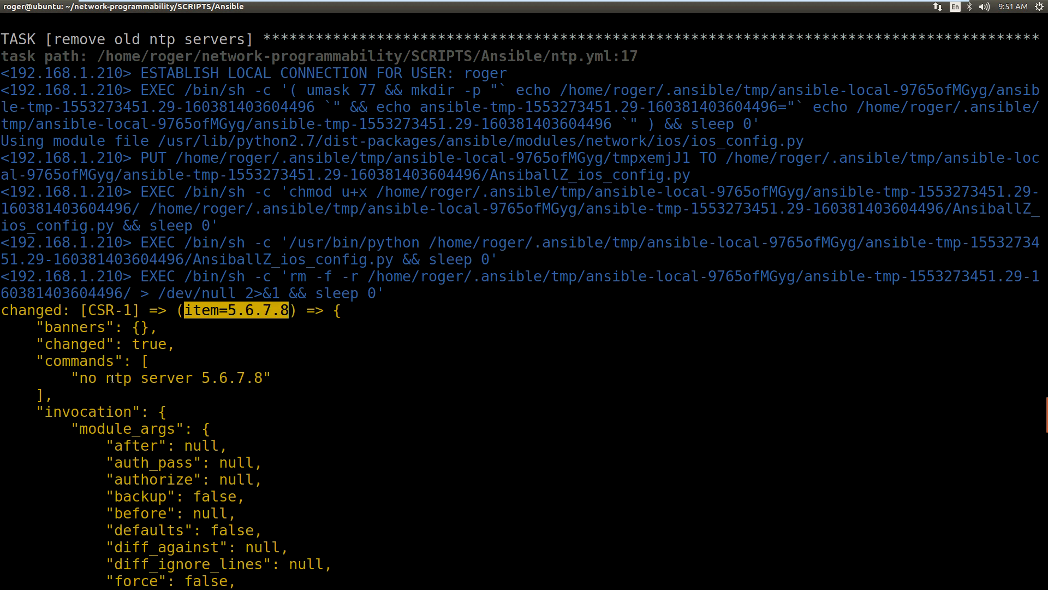
scroll(down, 3)
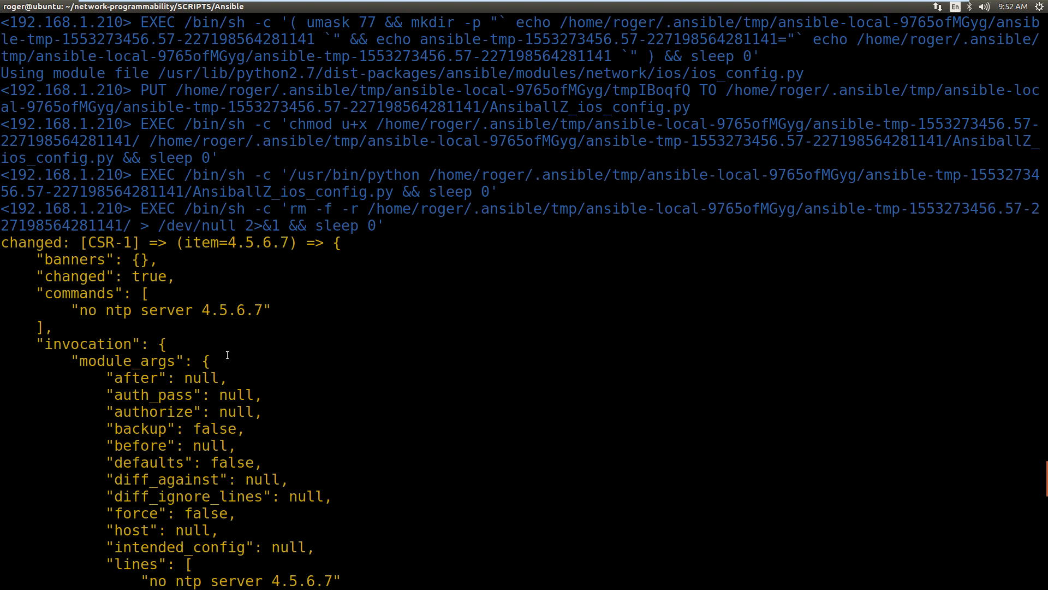
scroll(down, 3)
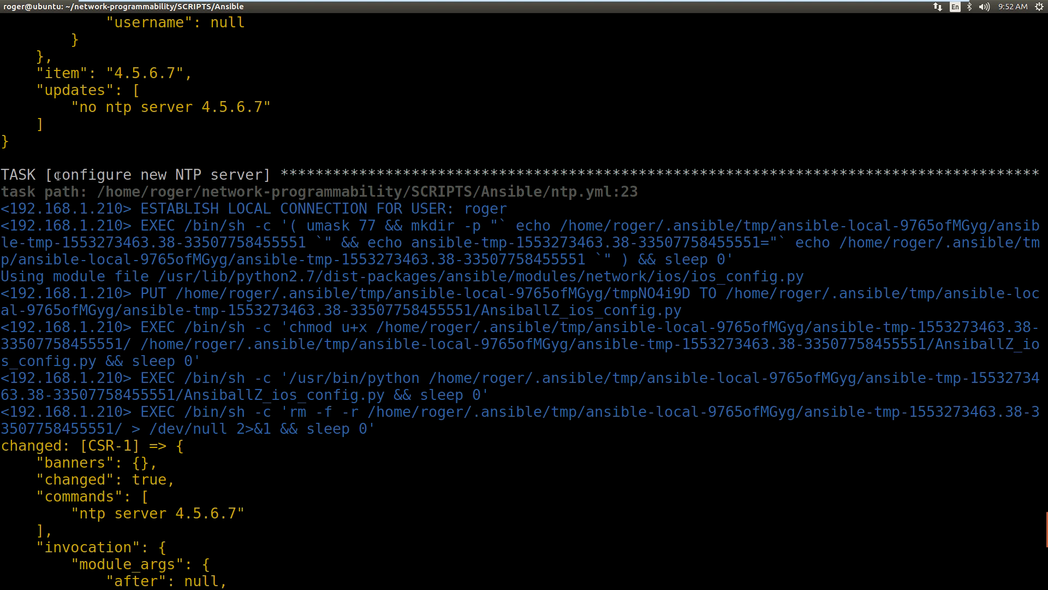
double_click(153, 174)
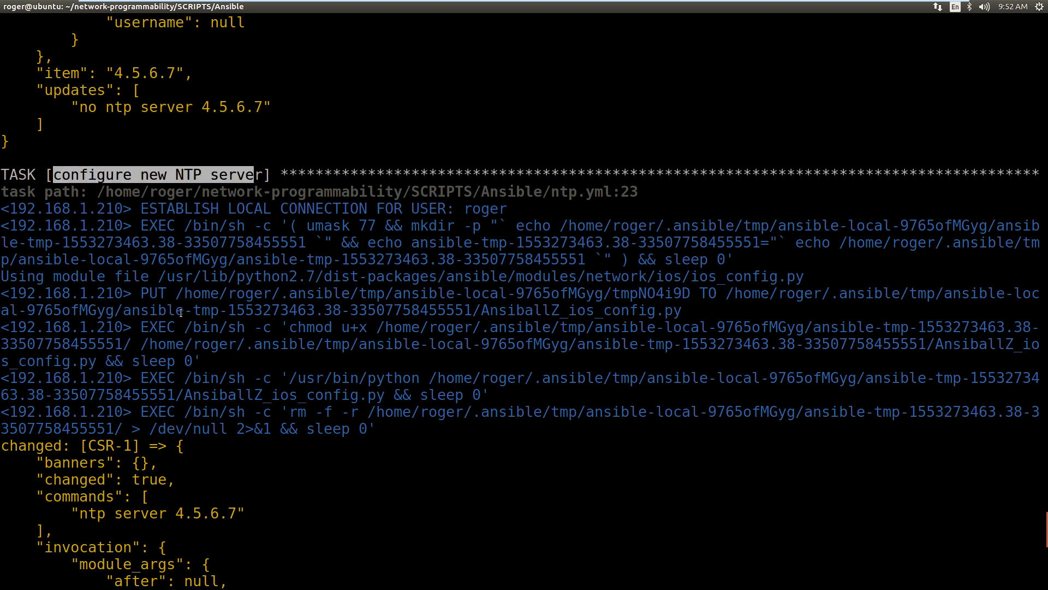